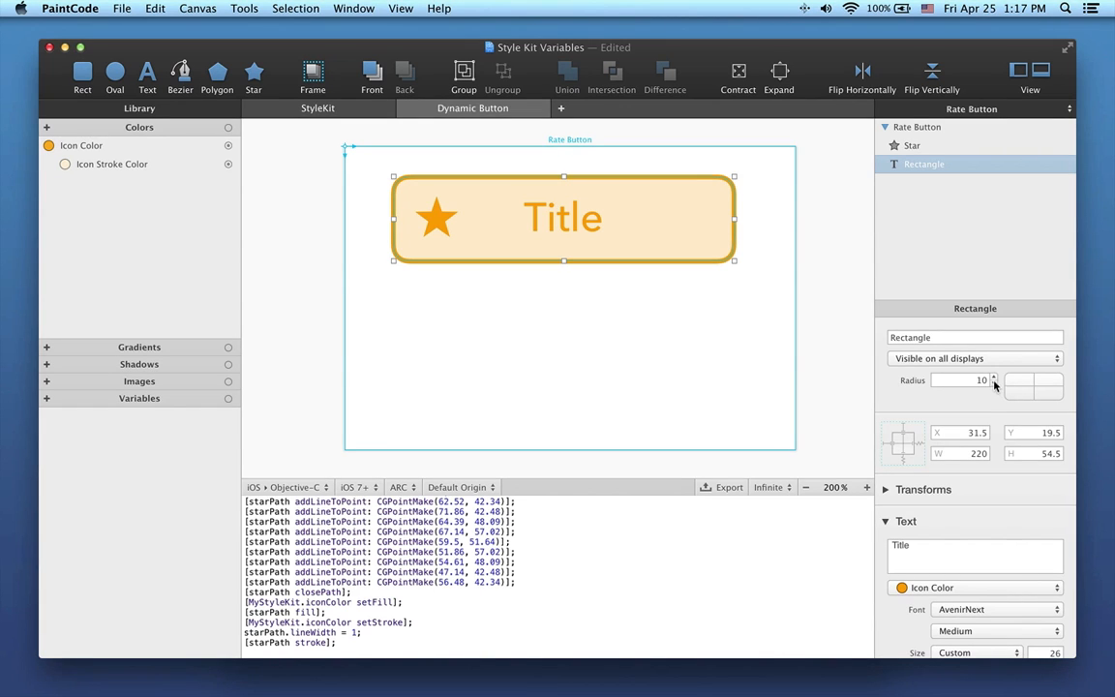
Raise the rectangle's corner radius to 11 and add Number method-parameter variable 'radius' set to 10.
left_click(993, 376)
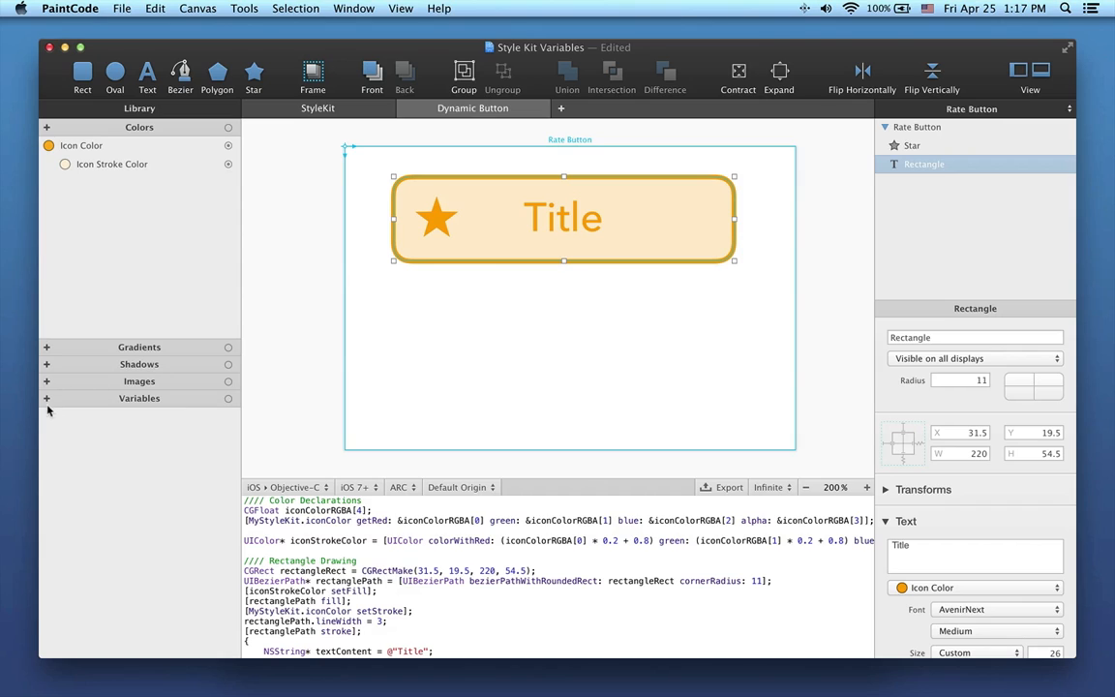
left_click(46, 397)
type("radius")
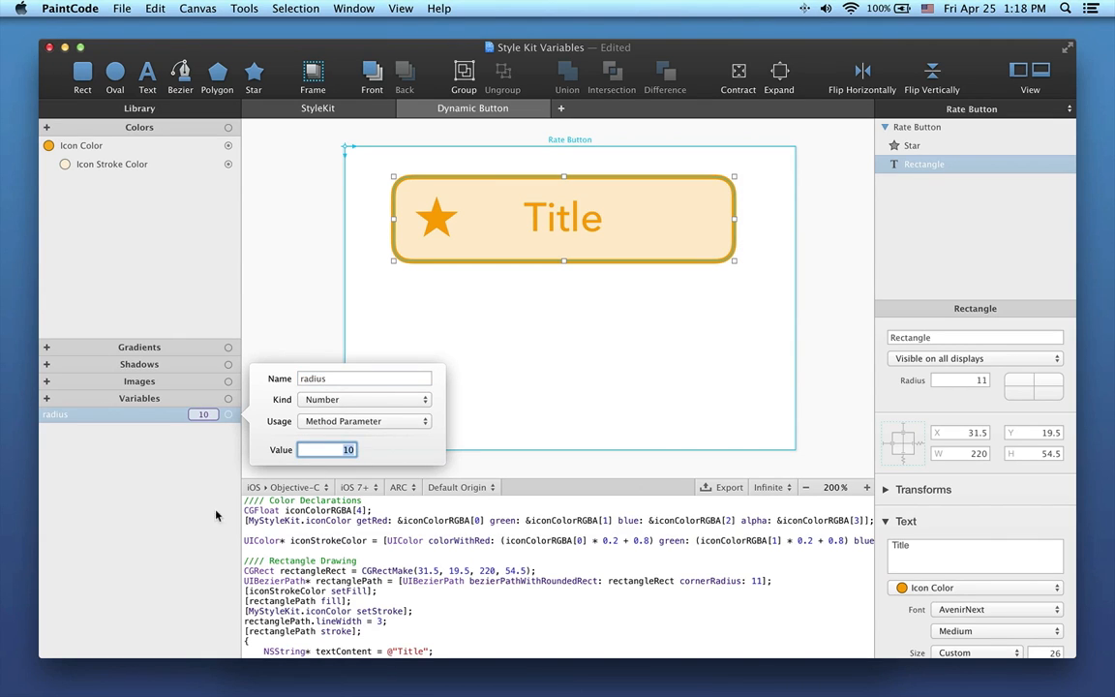
left_click(228, 414)
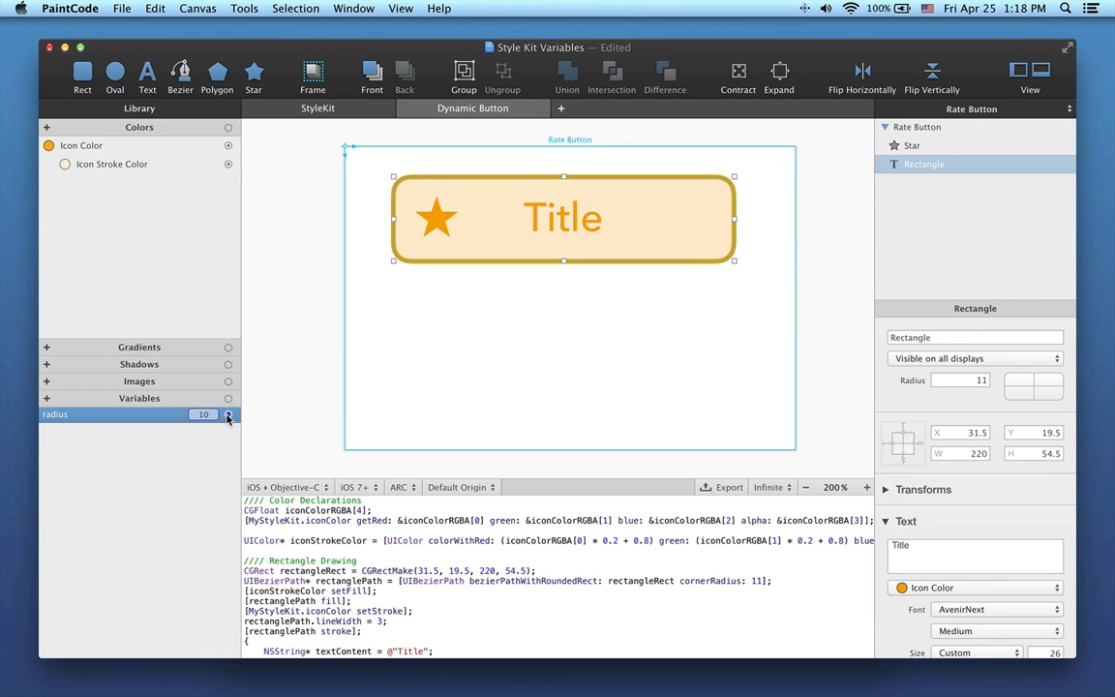
mouse_move(228, 414)
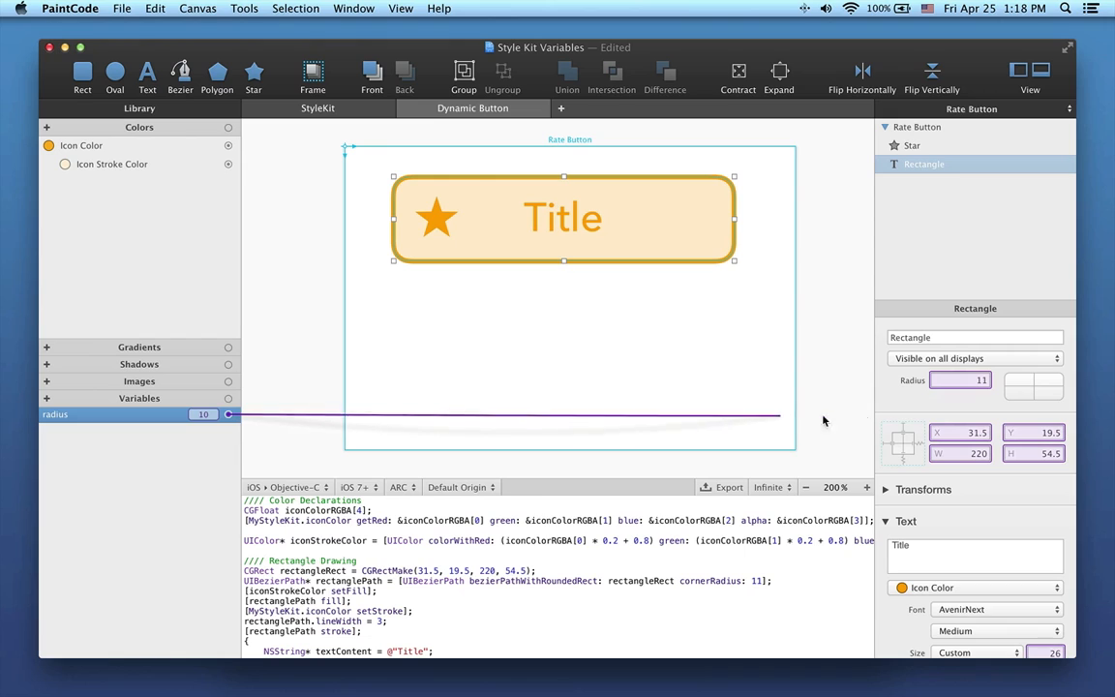
Link the radius variable to the corner radius, then unlink it so Radius reads 10.
left_click(960, 380)
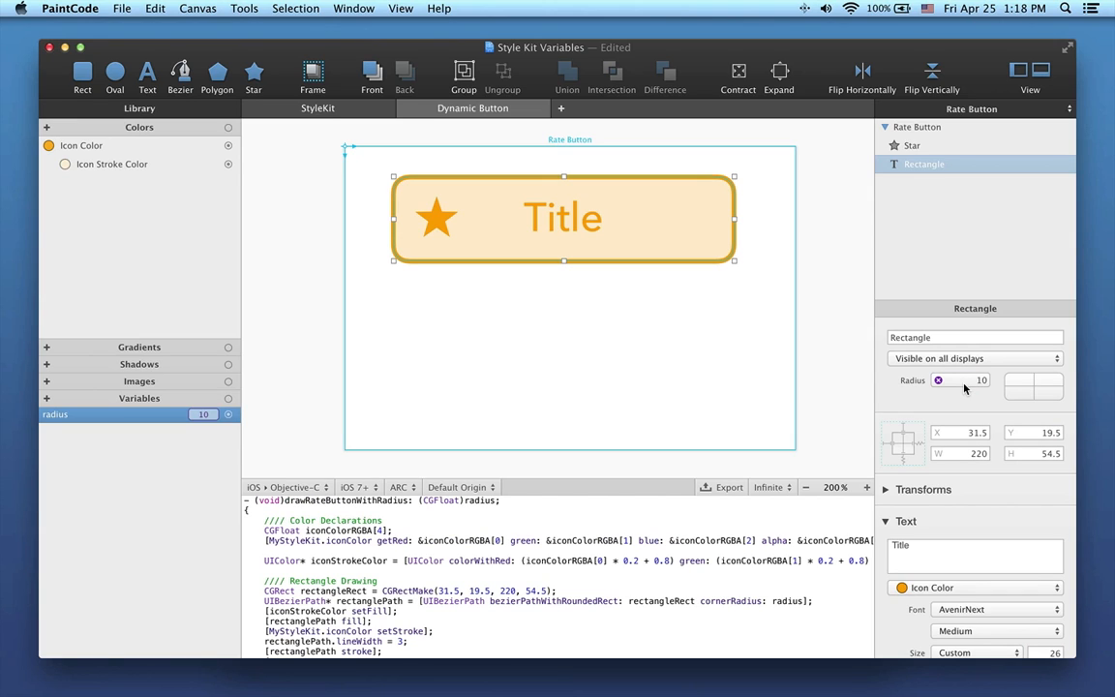
mouse_move(994, 380)
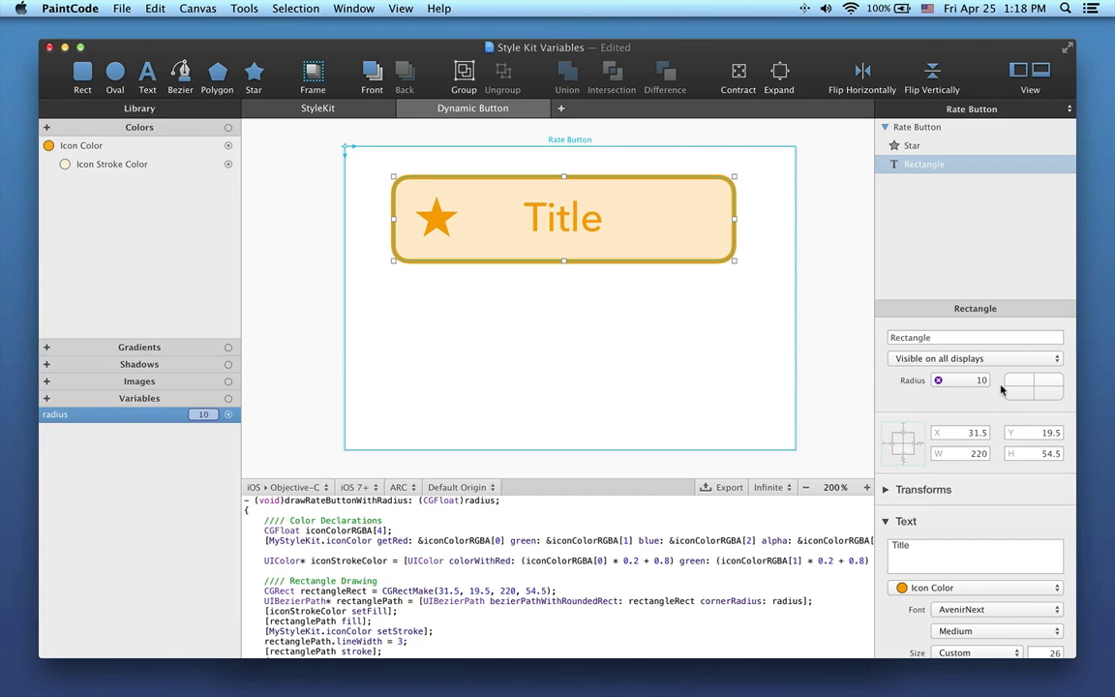
double_click(203, 414)
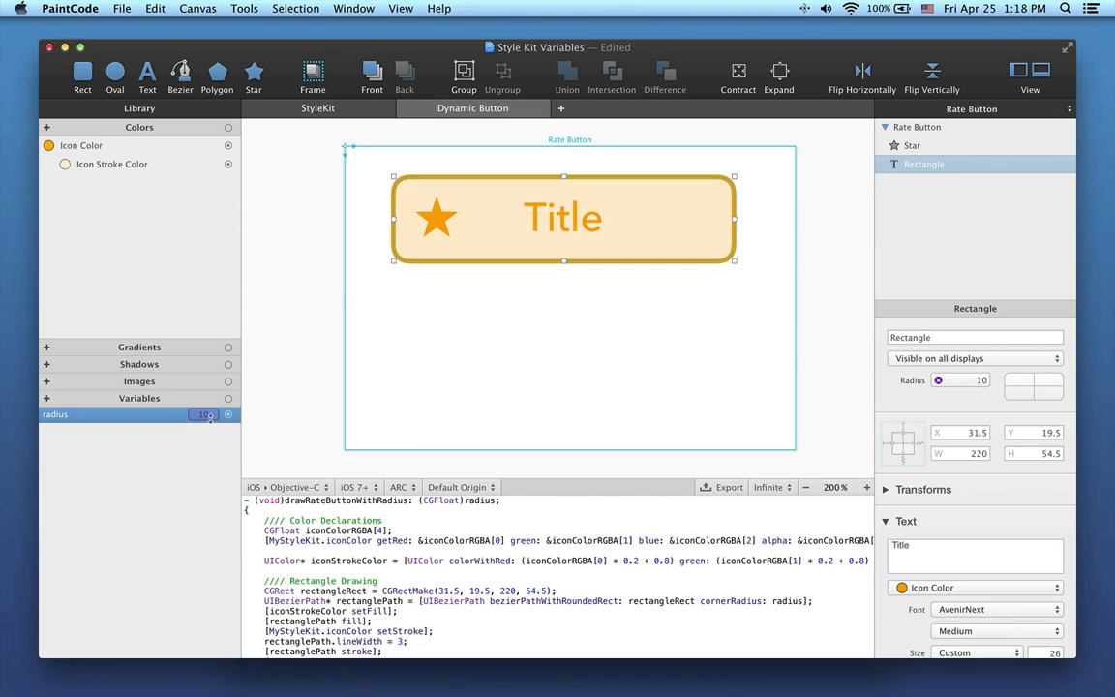
left_click(203, 414)
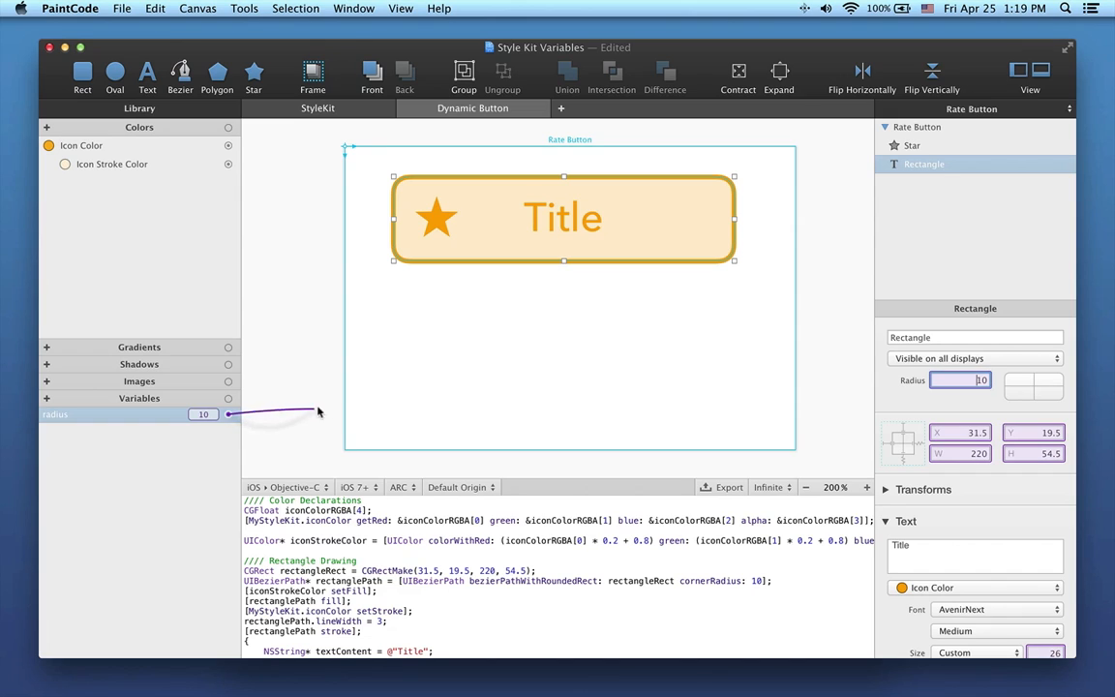
Bind the button rectangle's corner radius to radius, testing the binding on a second rectangle.
left_click_drag(233, 413, 792, 356)
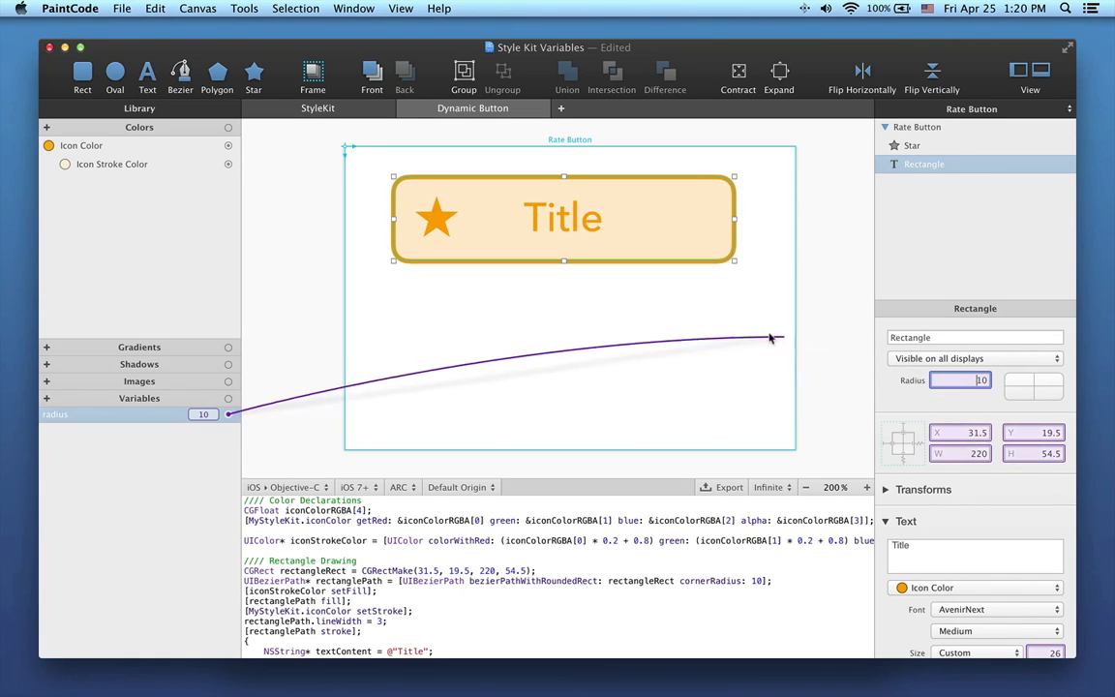
left_click_drag(772, 338, 691, 240)
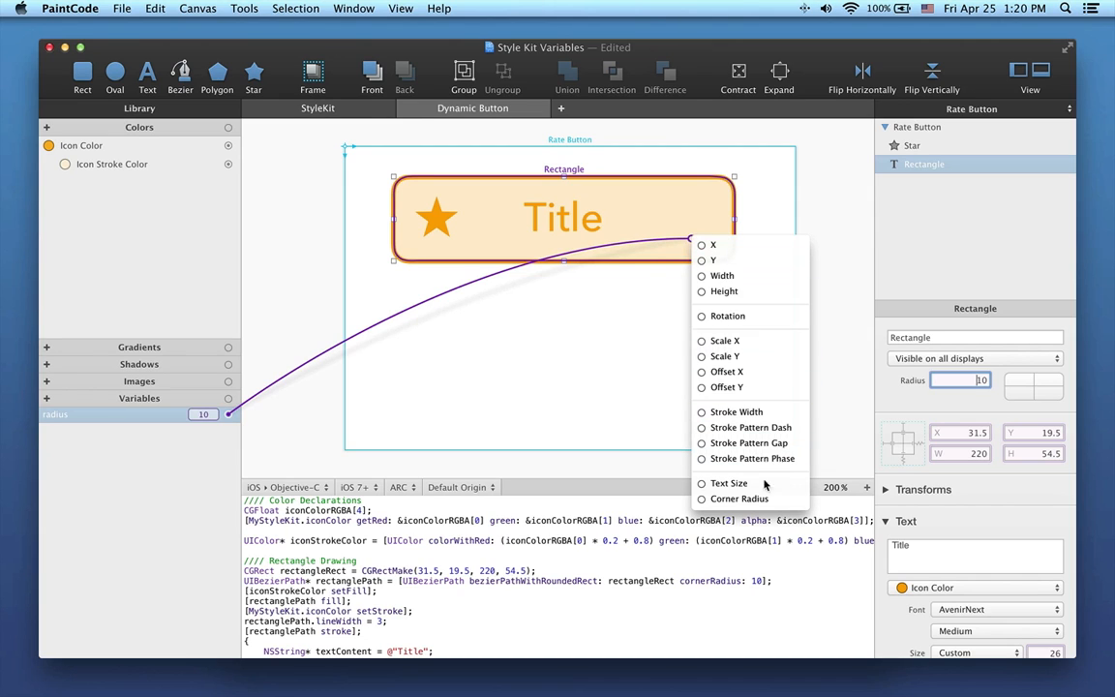
mouse_move(739, 498)
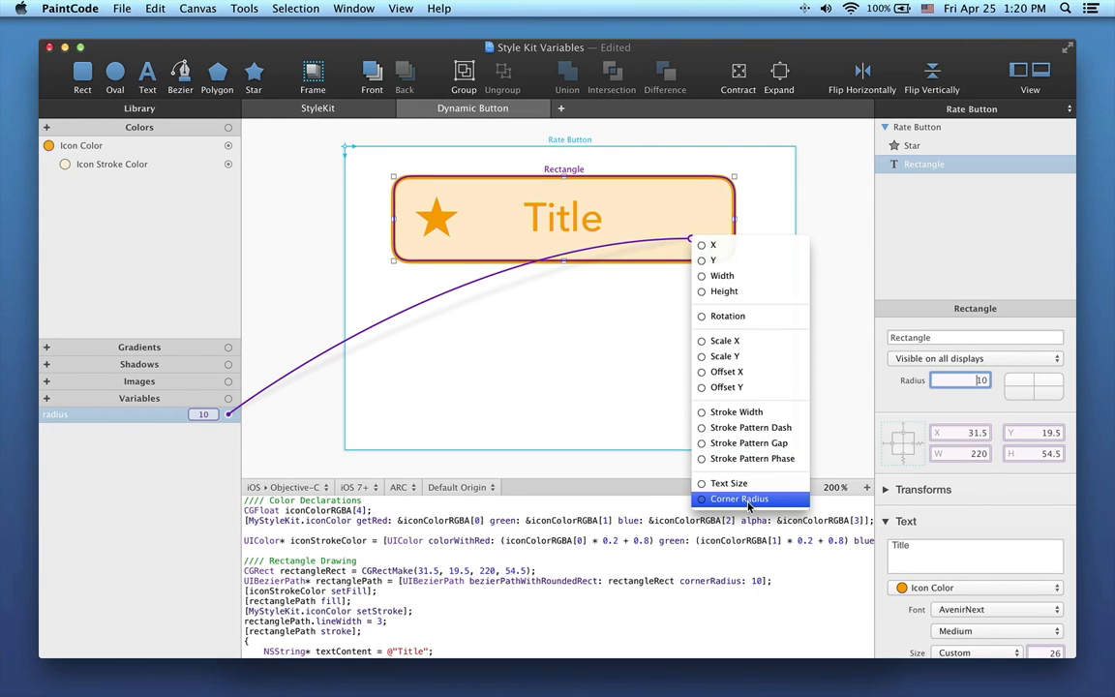
left_click(738, 499)
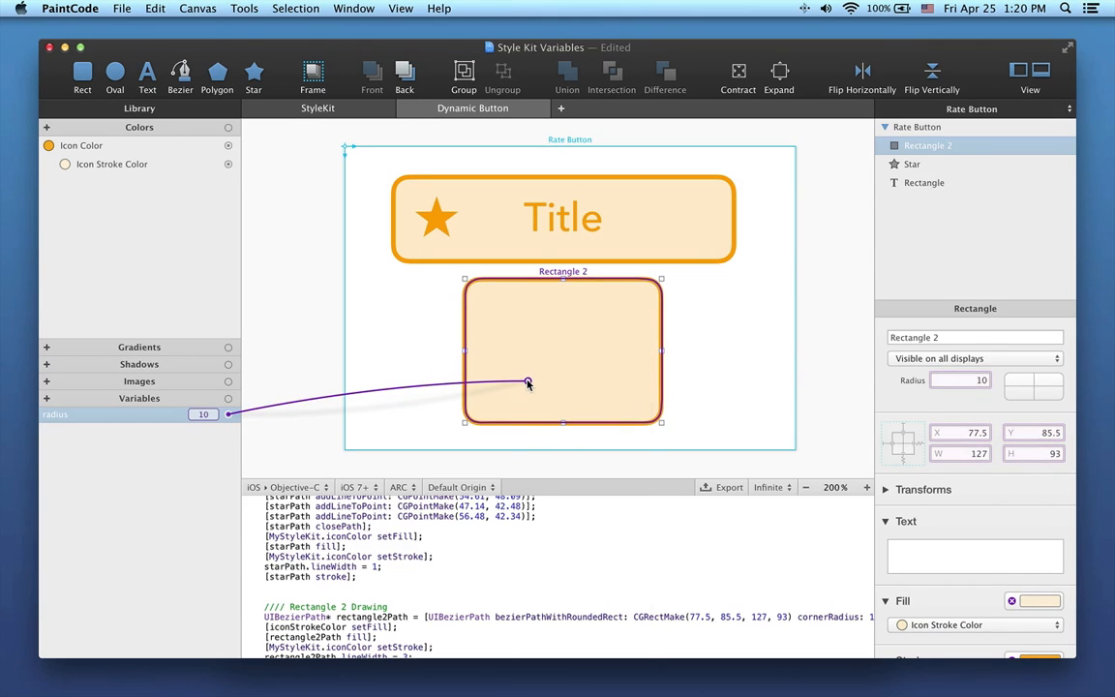
left_click(527, 383)
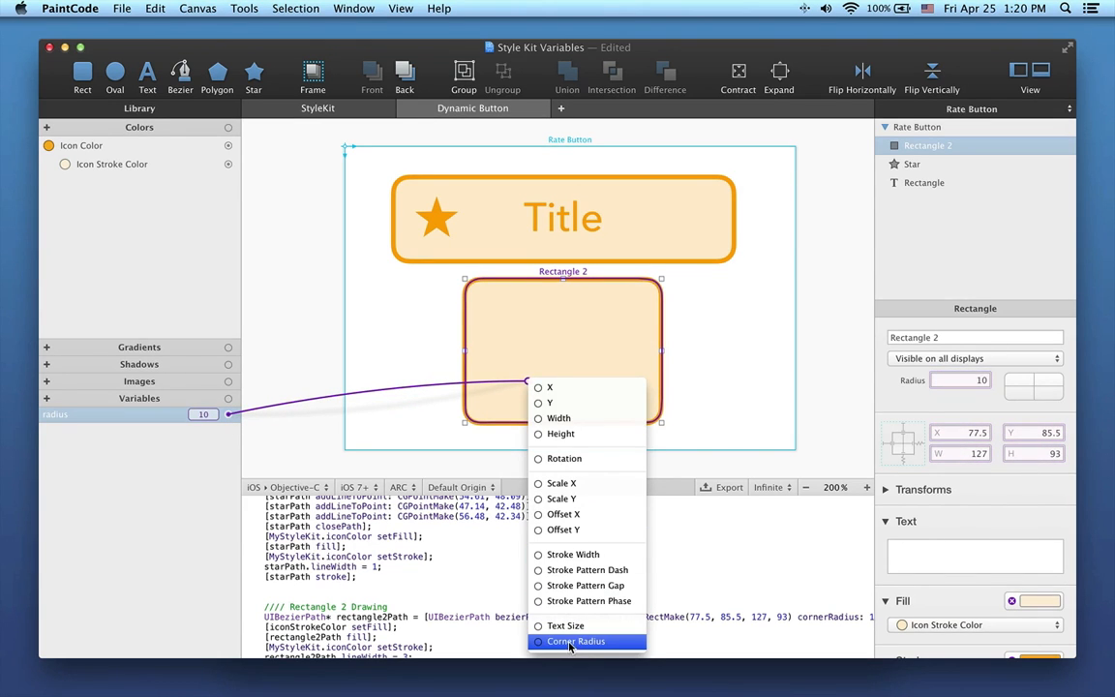
left_click(577, 641)
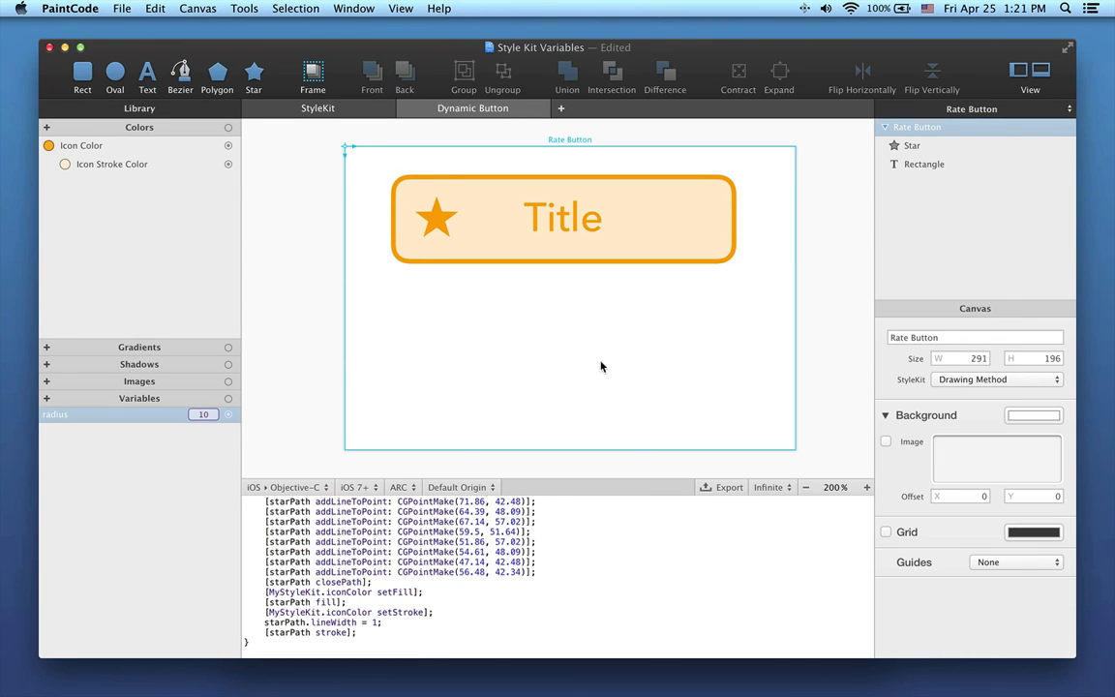
mouse_move(175, 432)
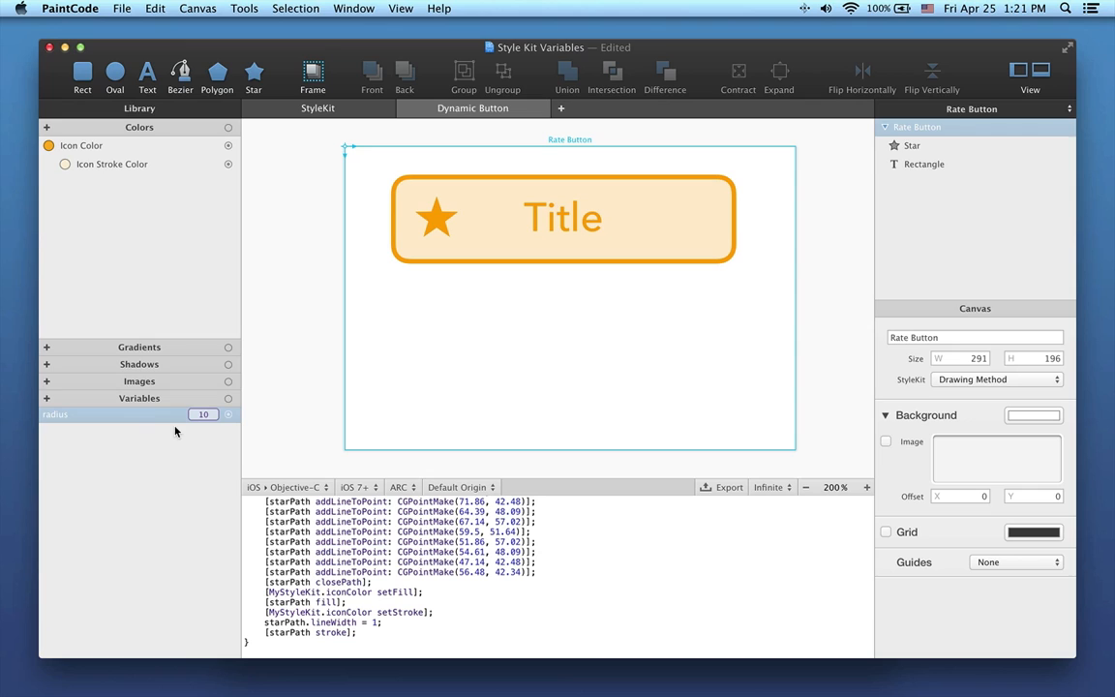
mouse_move(47, 401)
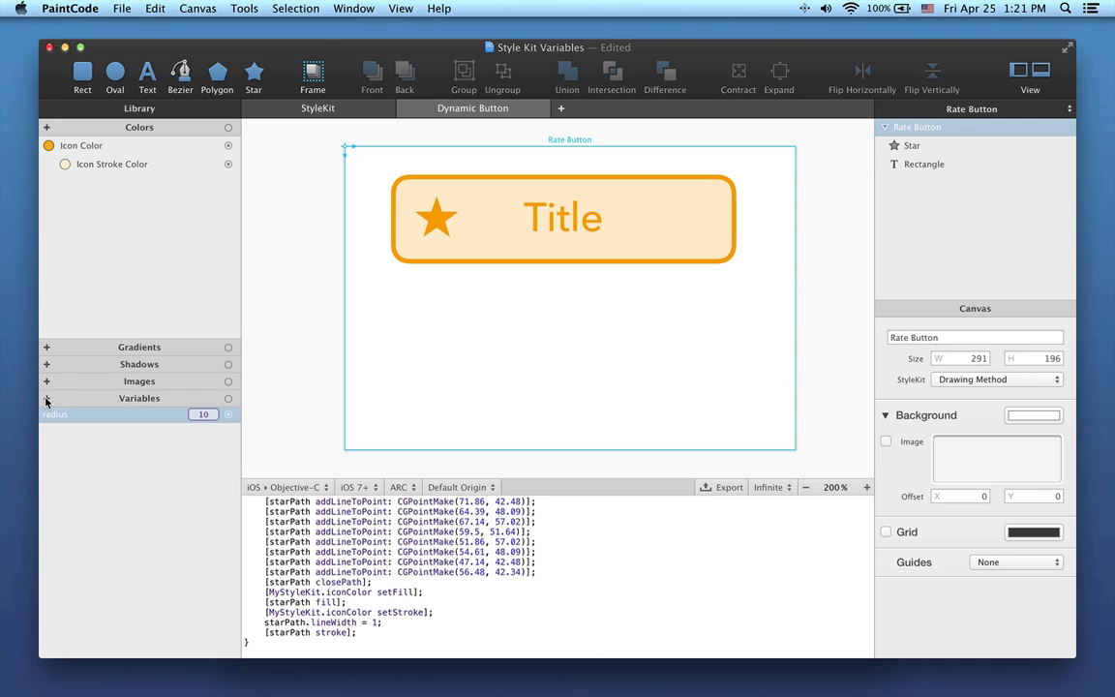
Add text variable 'title' with value 'New Titles' and link it to the button label.
left_click(45, 398)
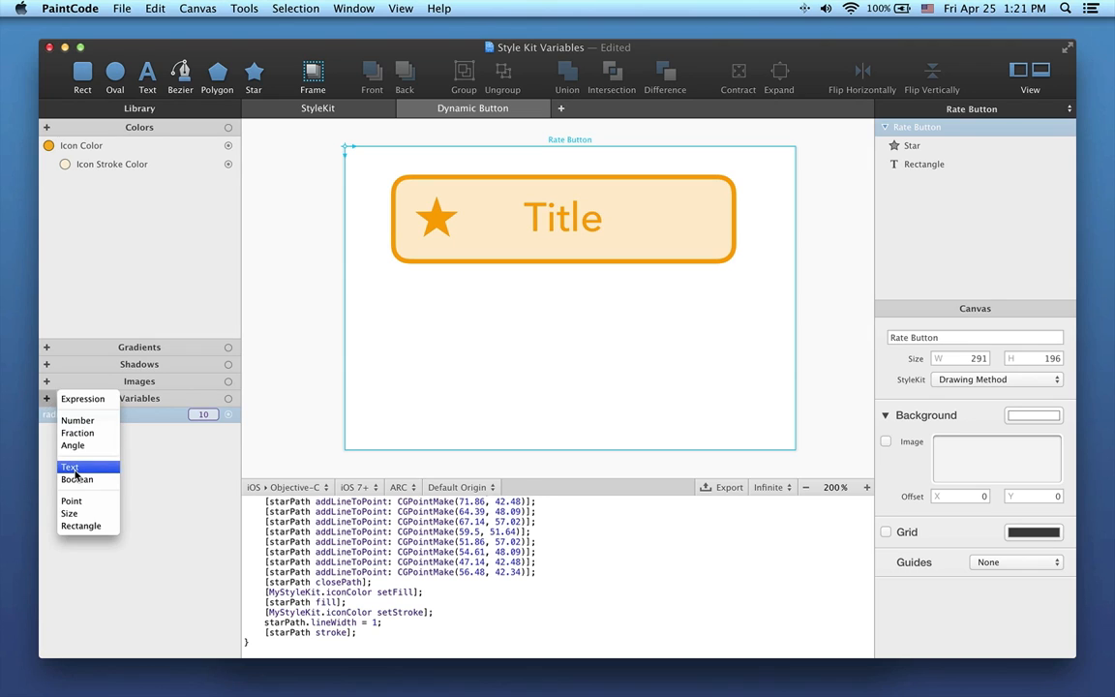
left_click(68, 466)
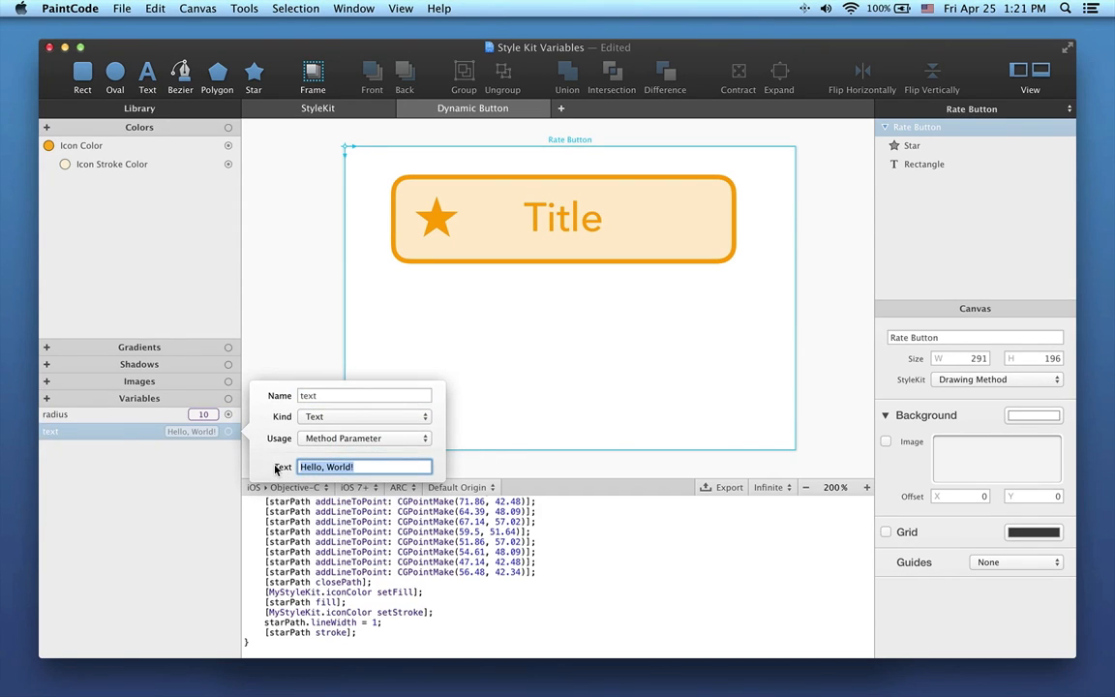
type("New Titles")
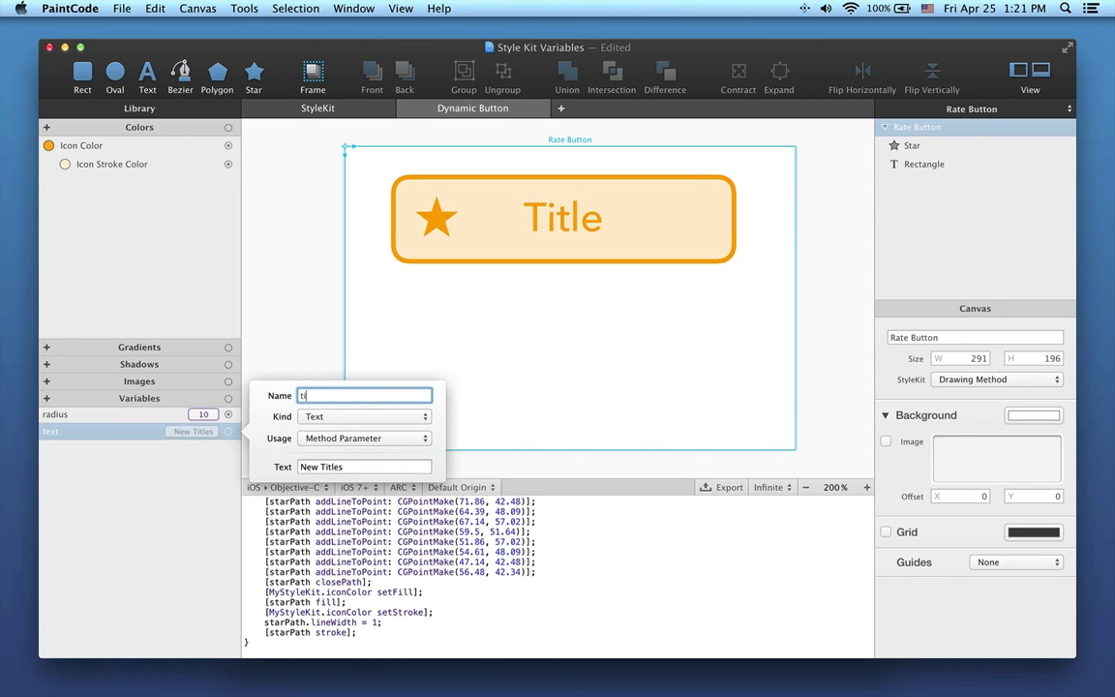
type("itle")
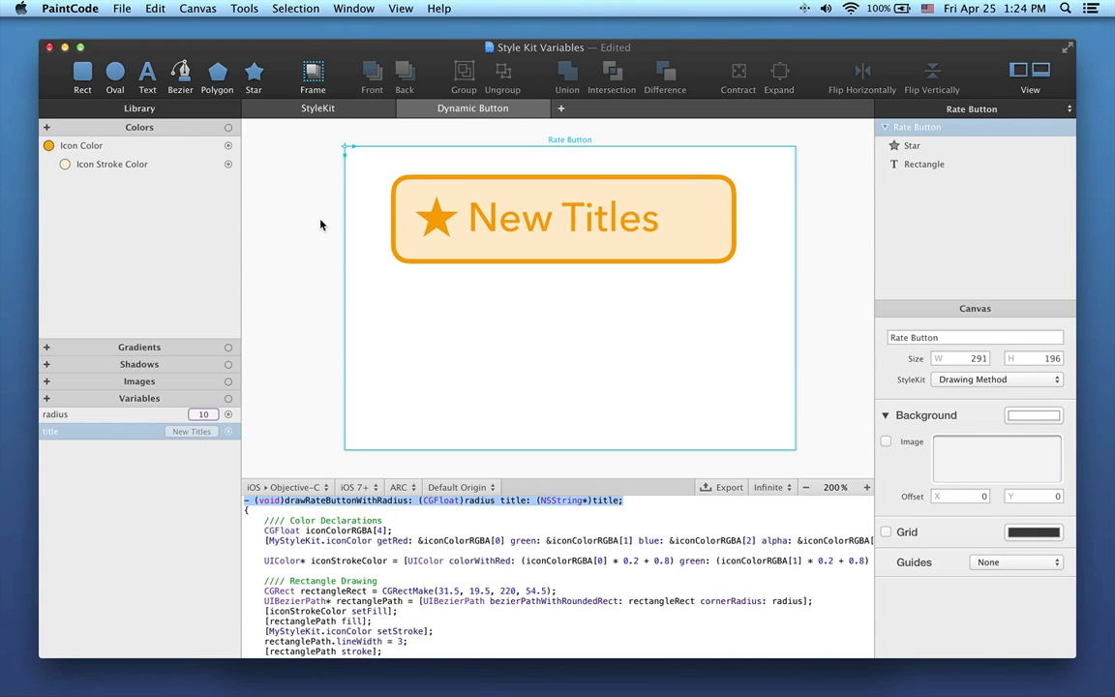
Review the StyleKit's Rate Button drawing method with its radius and title parameters.
left_click(318, 108)
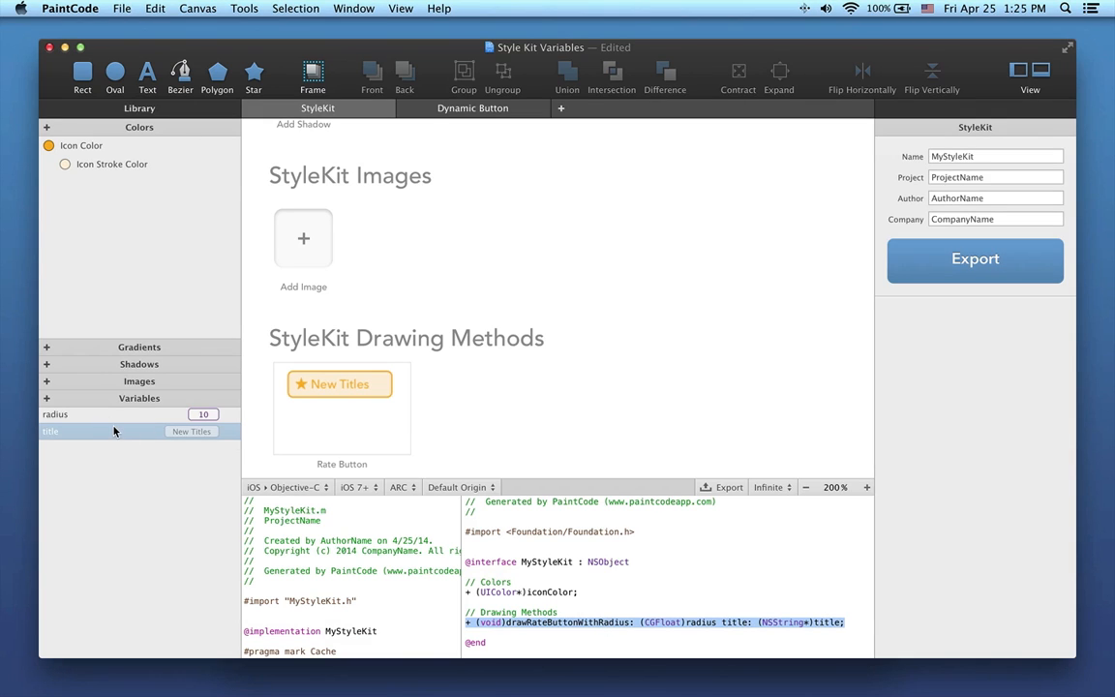
mouse_move(517, 232)
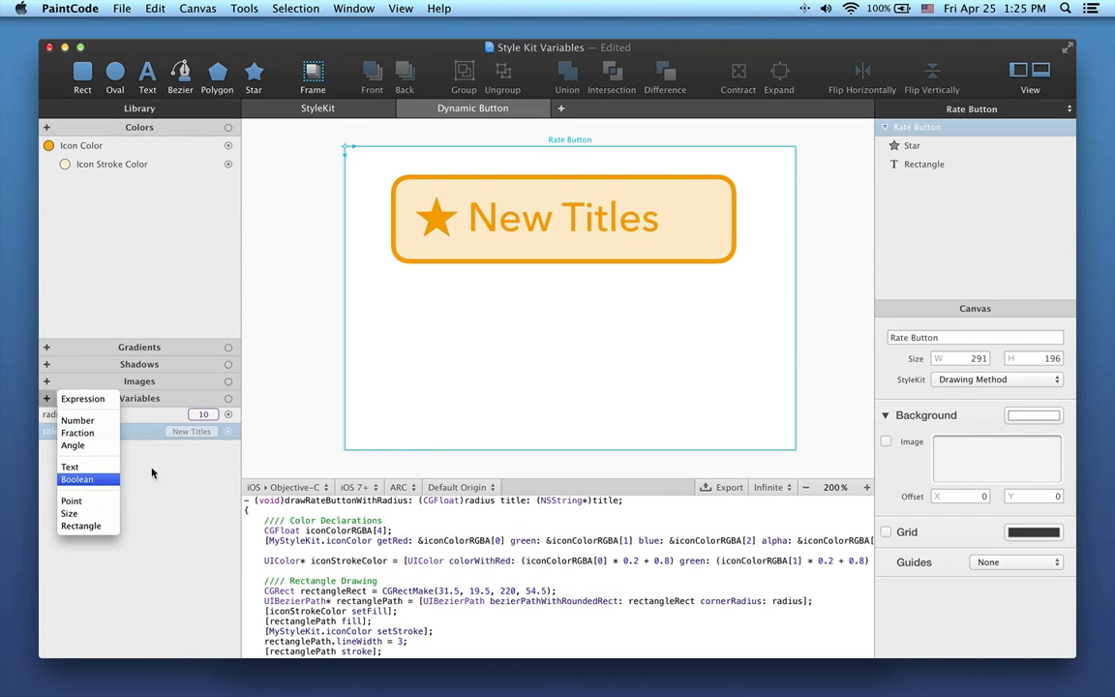
Create a Boolean pressed variable and name the duplicated button rectangle 'Overlay'.
left_click(77, 478)
type("pressed")
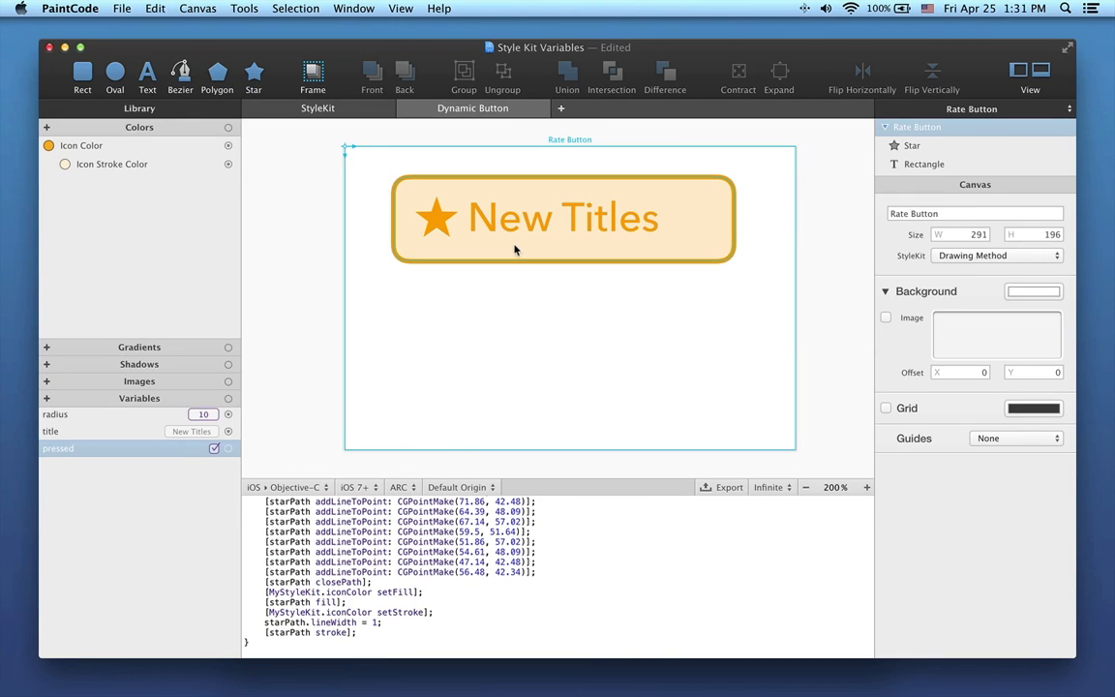
left_click(577, 232)
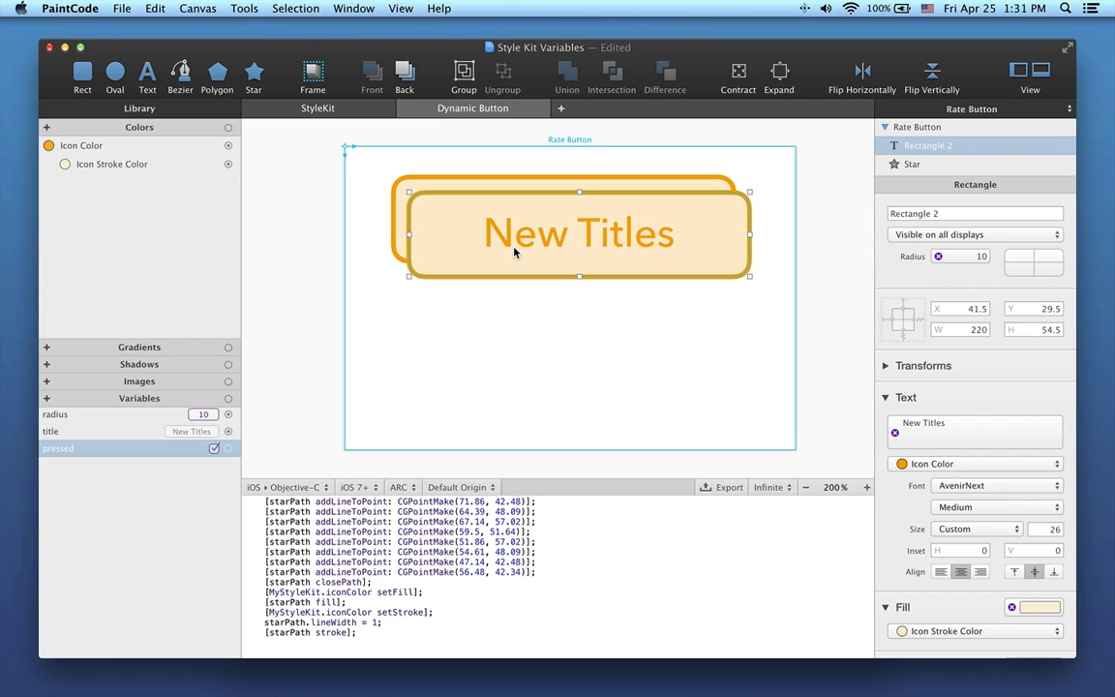
left_click(974, 213)
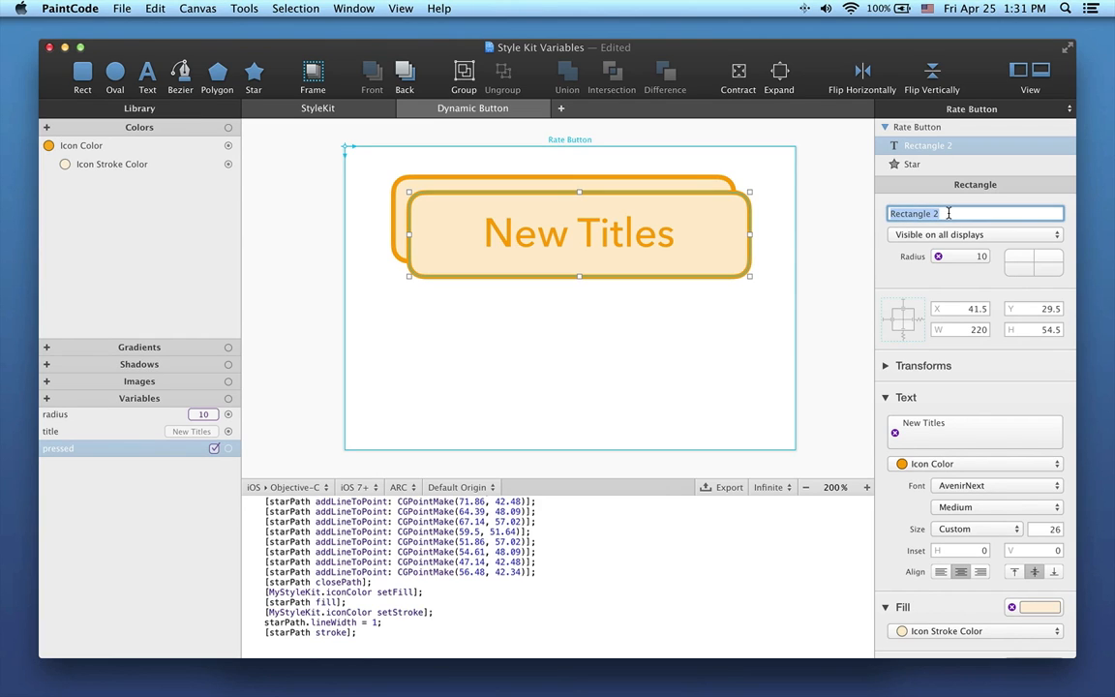
type("Overlay")
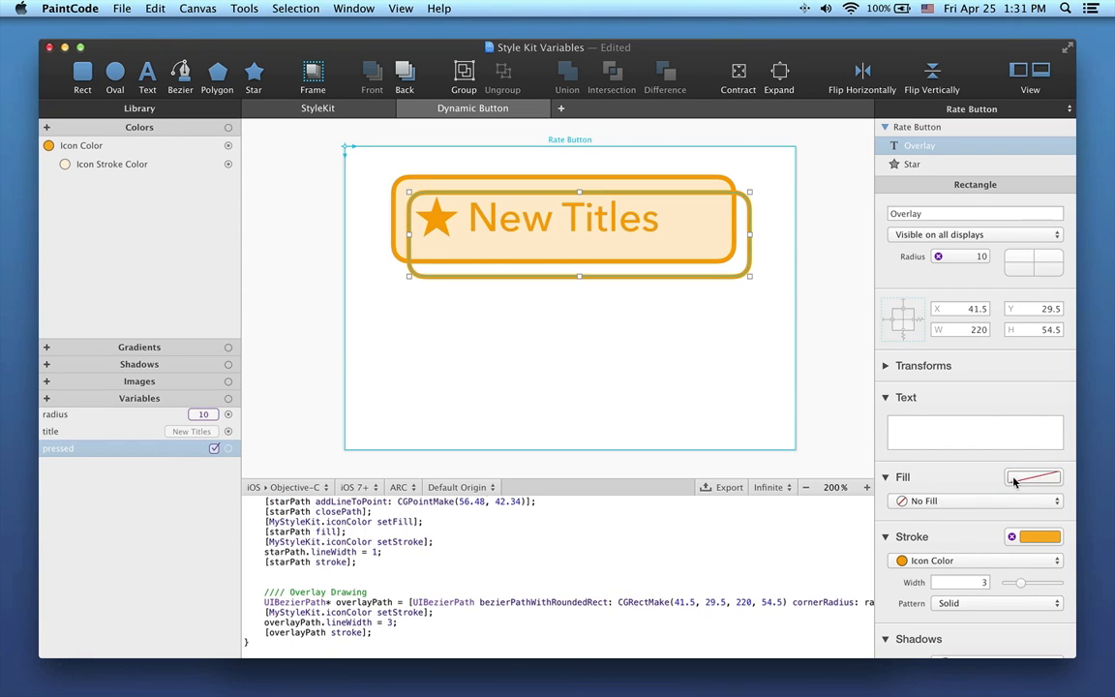
Give the Overlay a translucent gray fill and a gray stroke.
left_click(1033, 477)
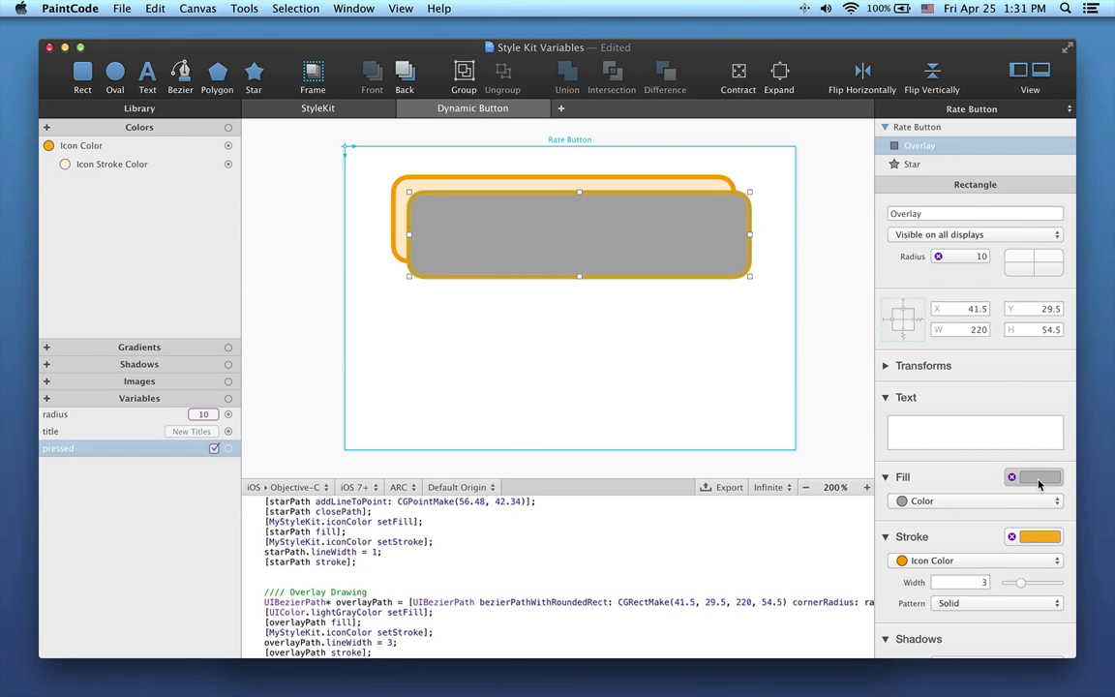
left_click(1034, 476)
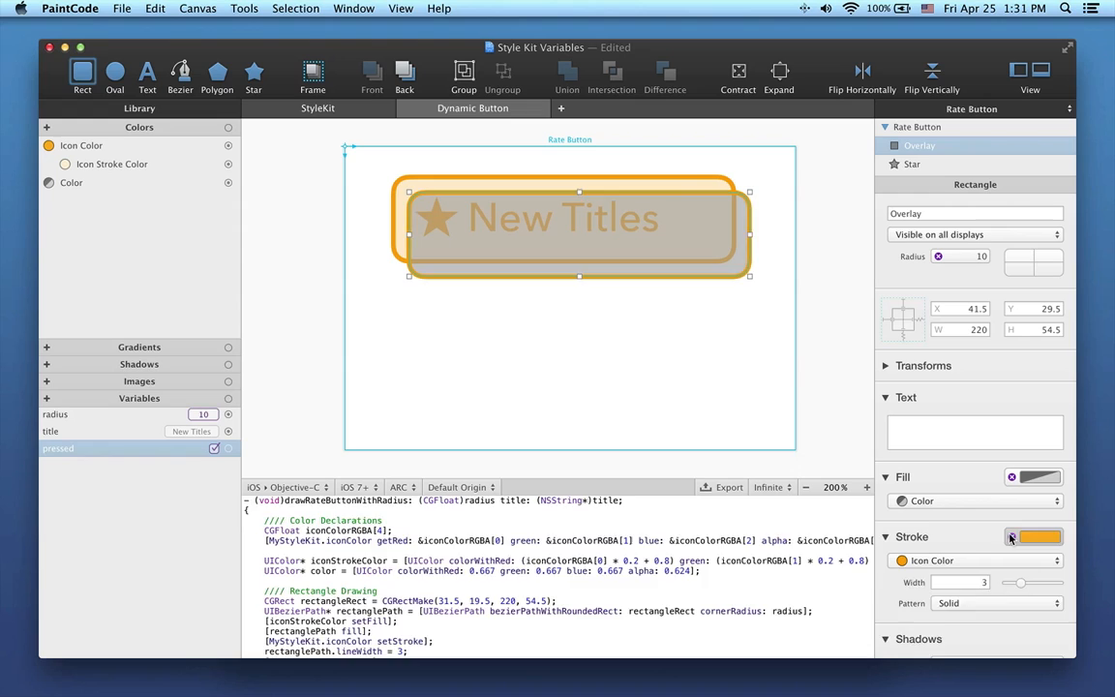
left_click(1034, 536)
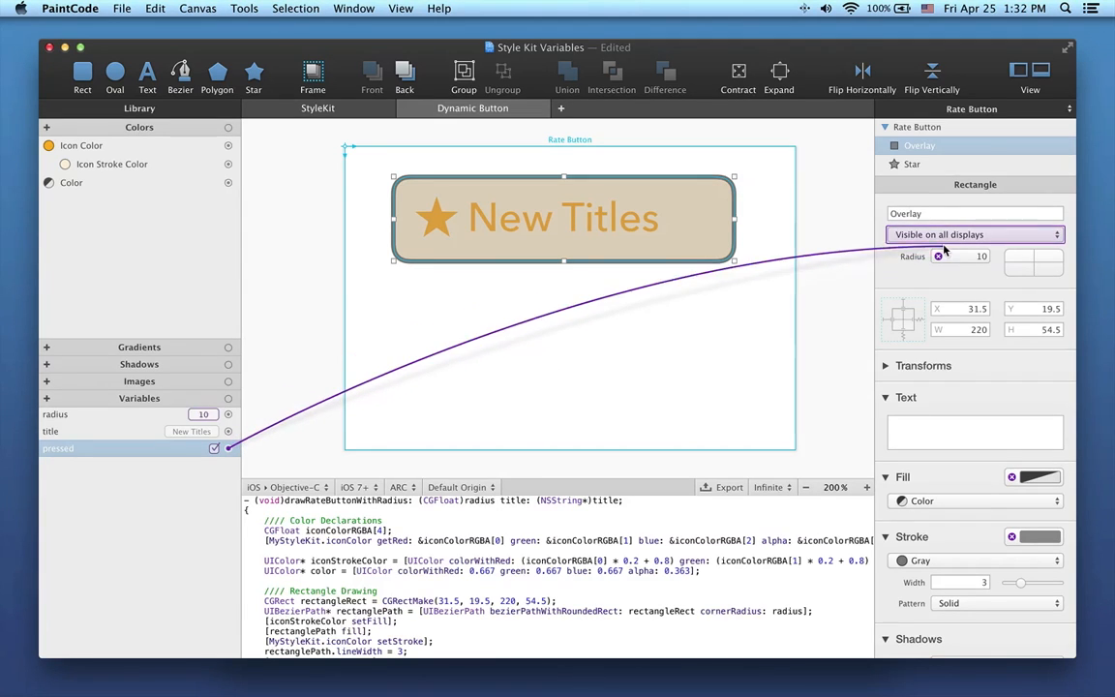
Make the Overlay 'Visible if pressed', then toggle pressed off and on to test.
left_click(973, 234)
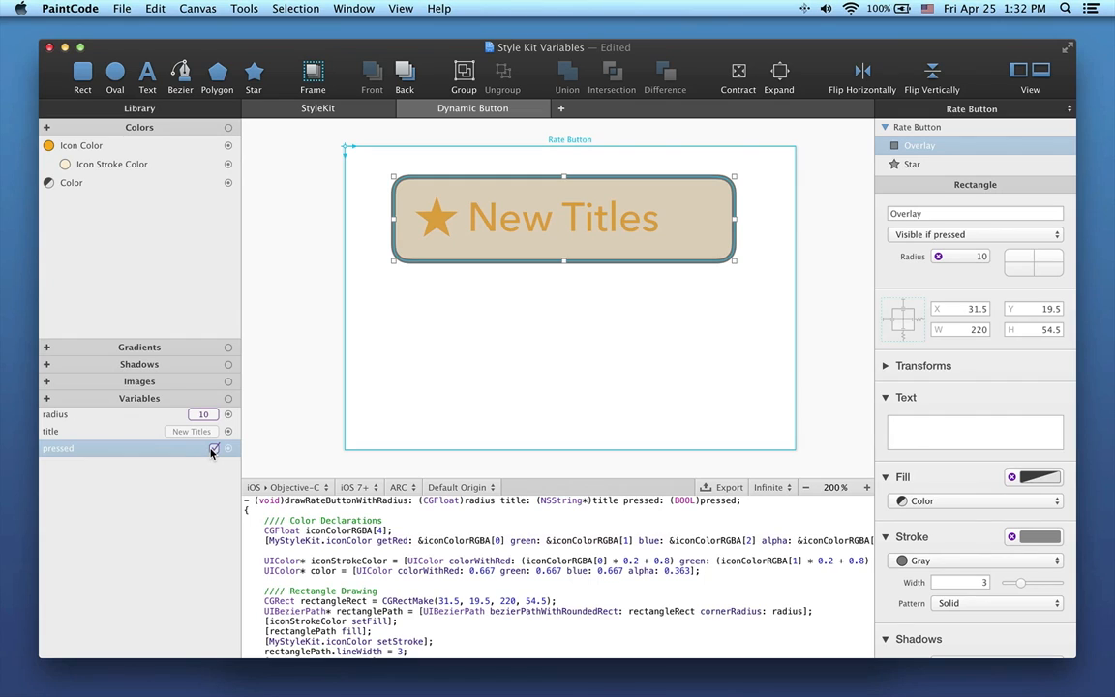
left_click(213, 448)
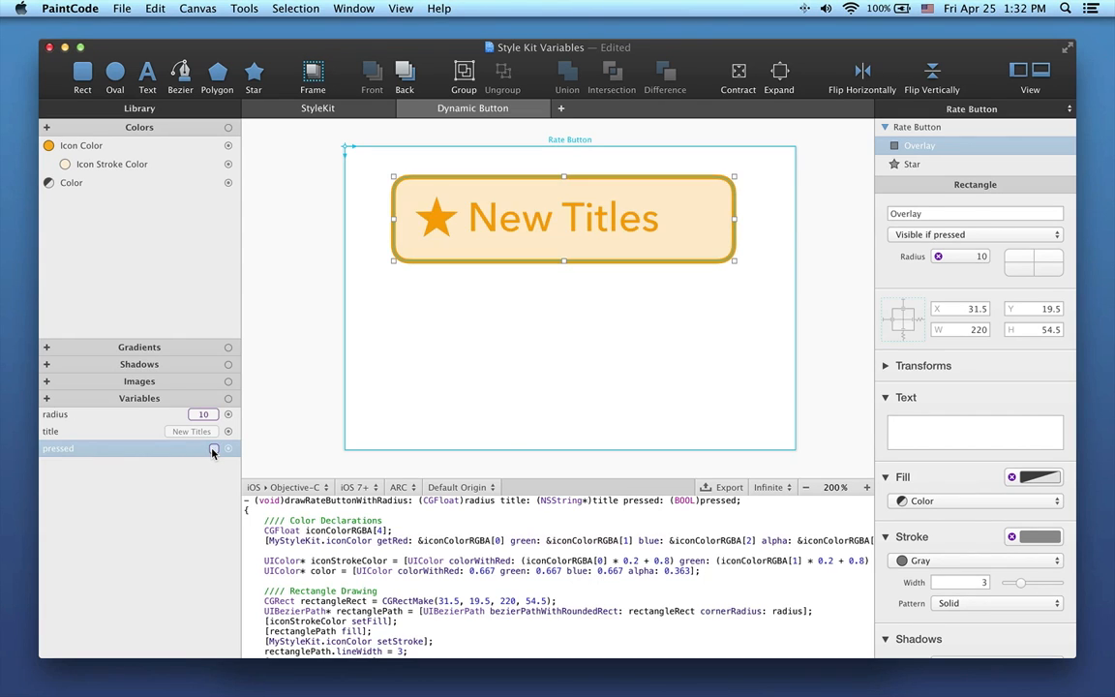
left_click(214, 448)
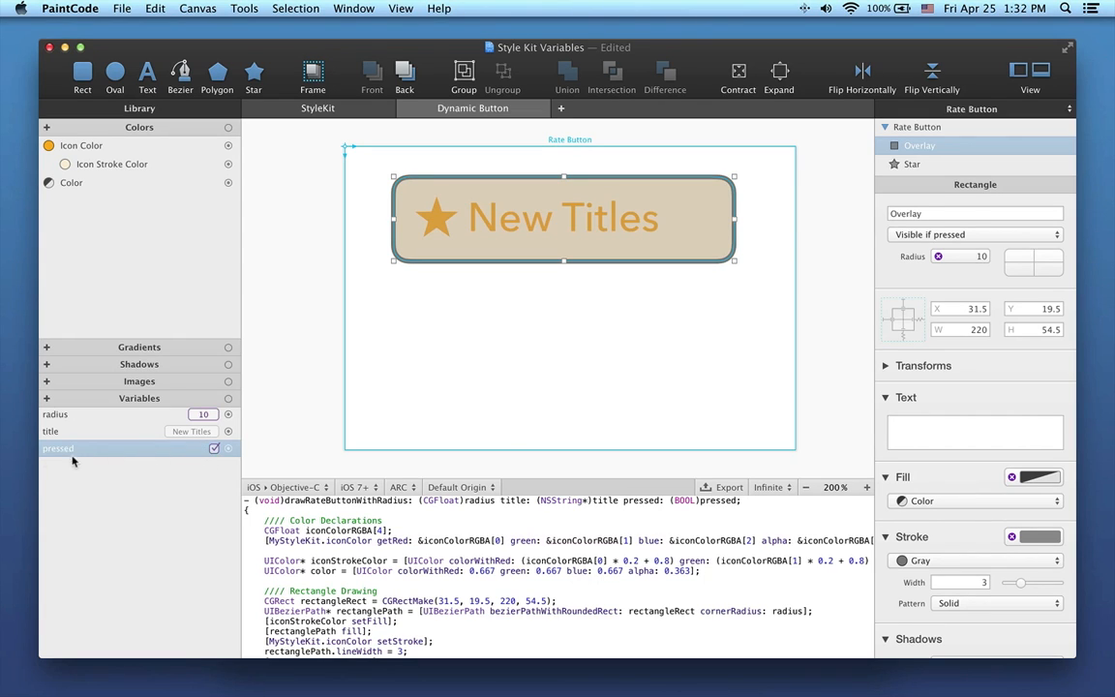
mouse_move(334, 457)
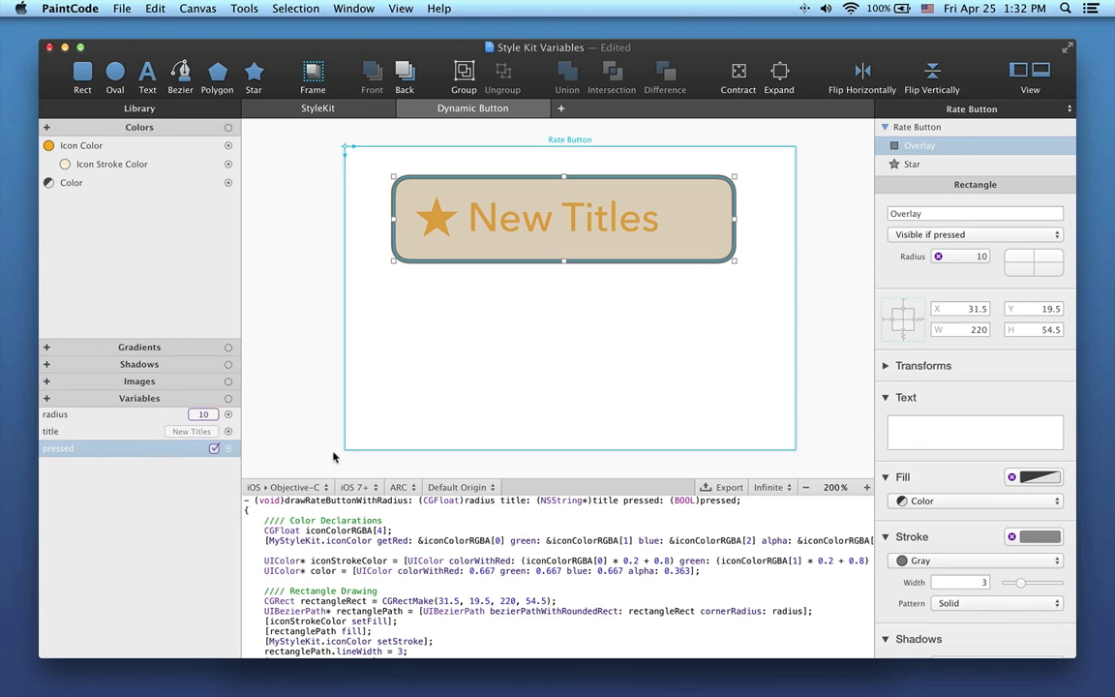
mouse_move(763, 504)
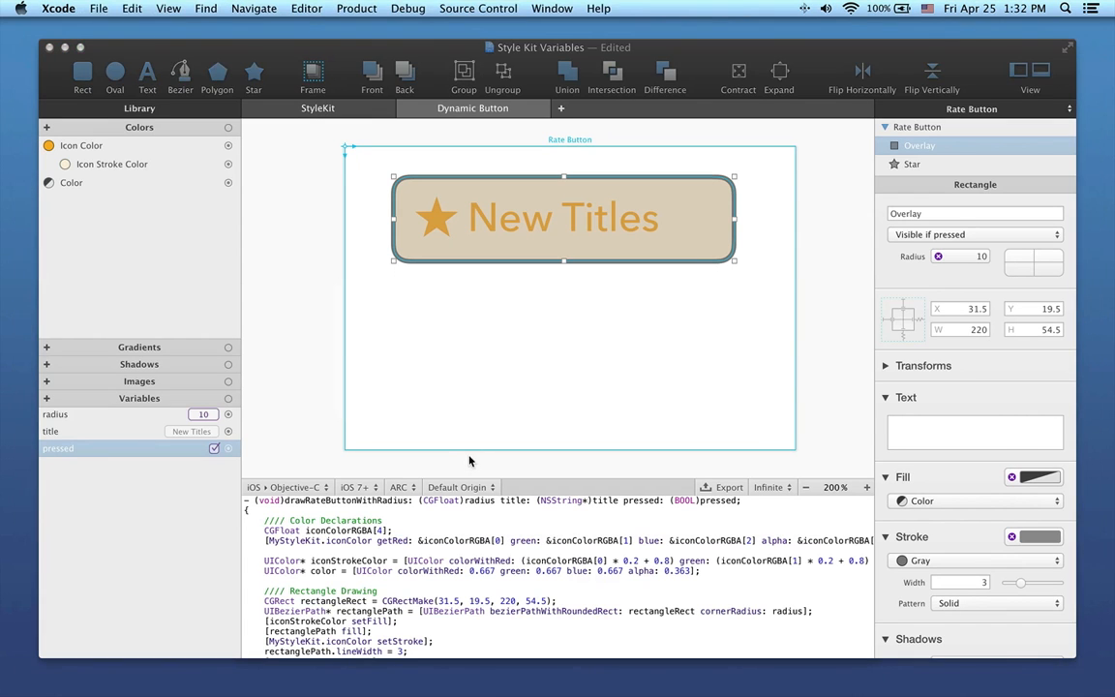
Create Single View Application project 'VariablesBasics' on the Desktop and open Main.storyboard.
left_click(98, 8)
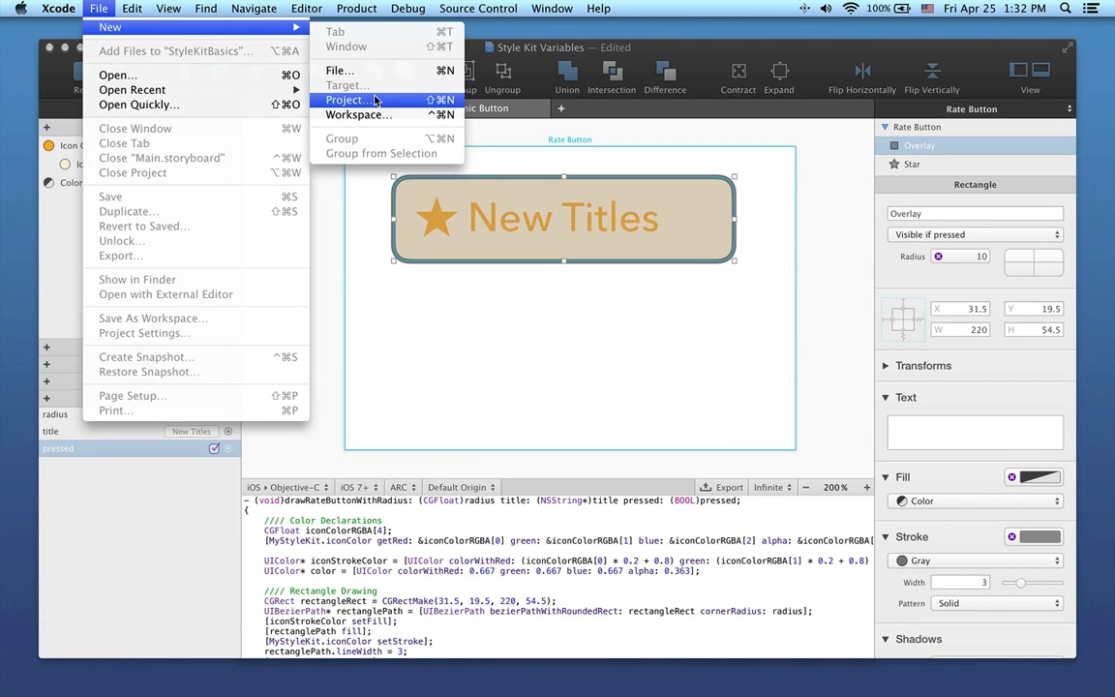
left_click(347, 100)
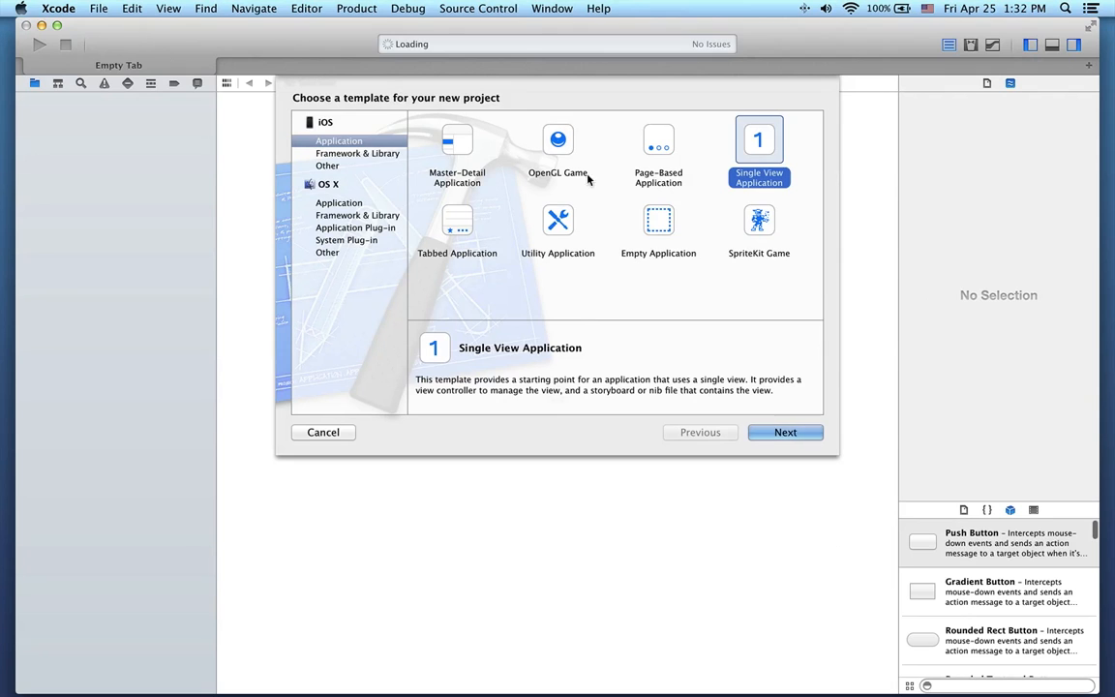
left_click(785, 432)
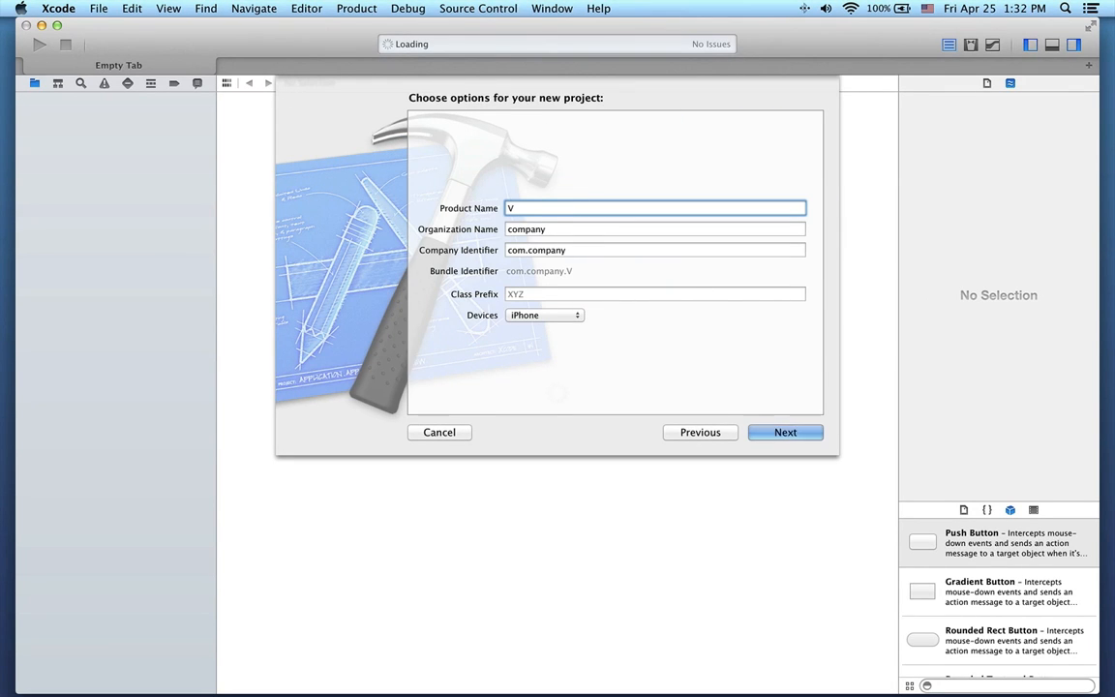
type("ariablesBasi")
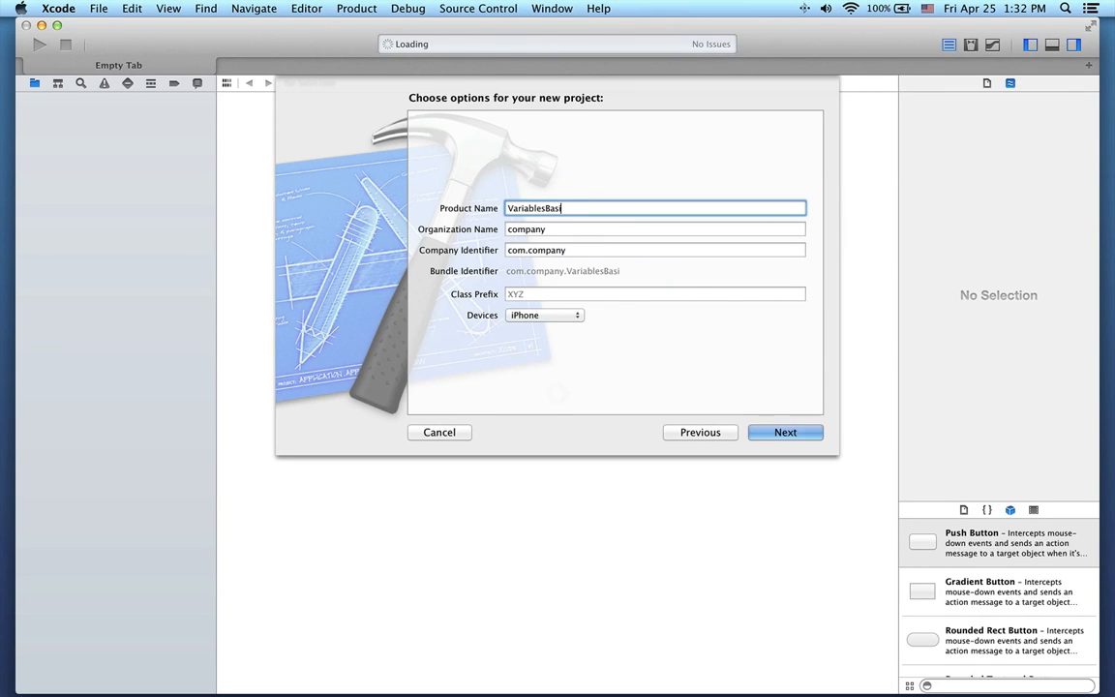
left_click(785, 431)
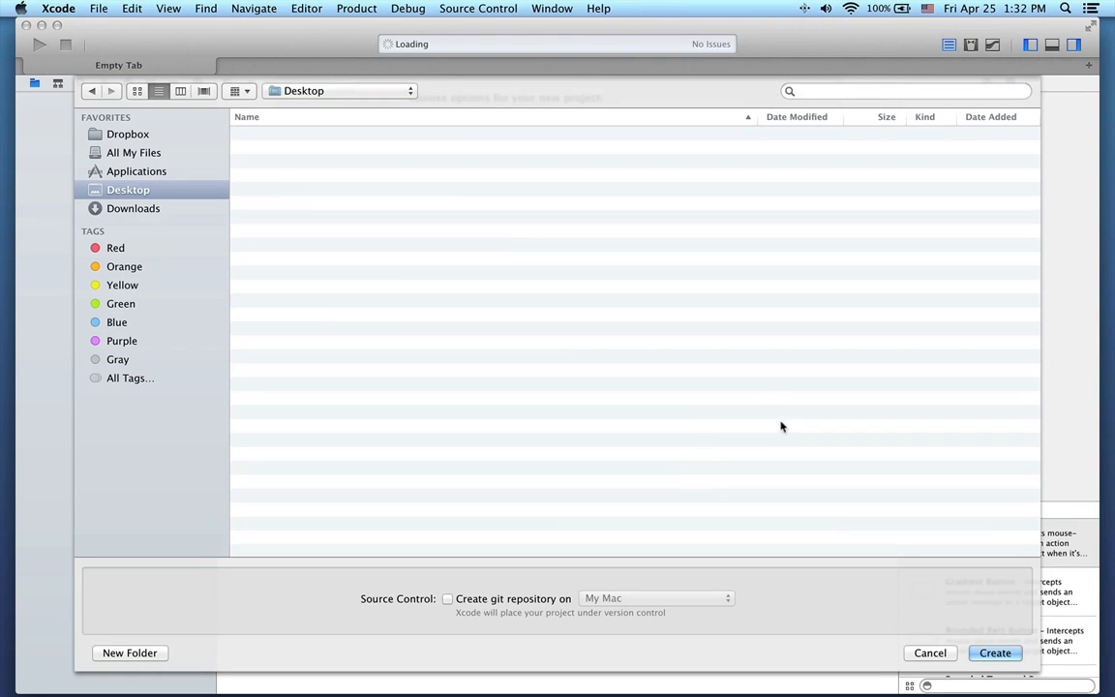
left_click(993, 652)
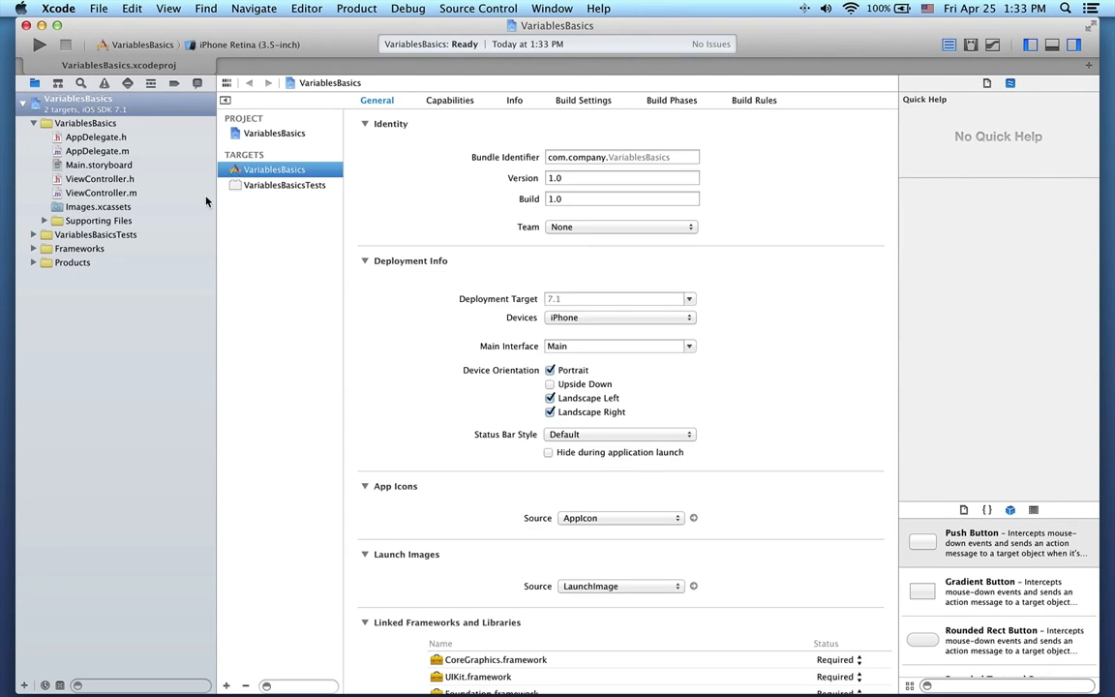
left_click(98, 165)
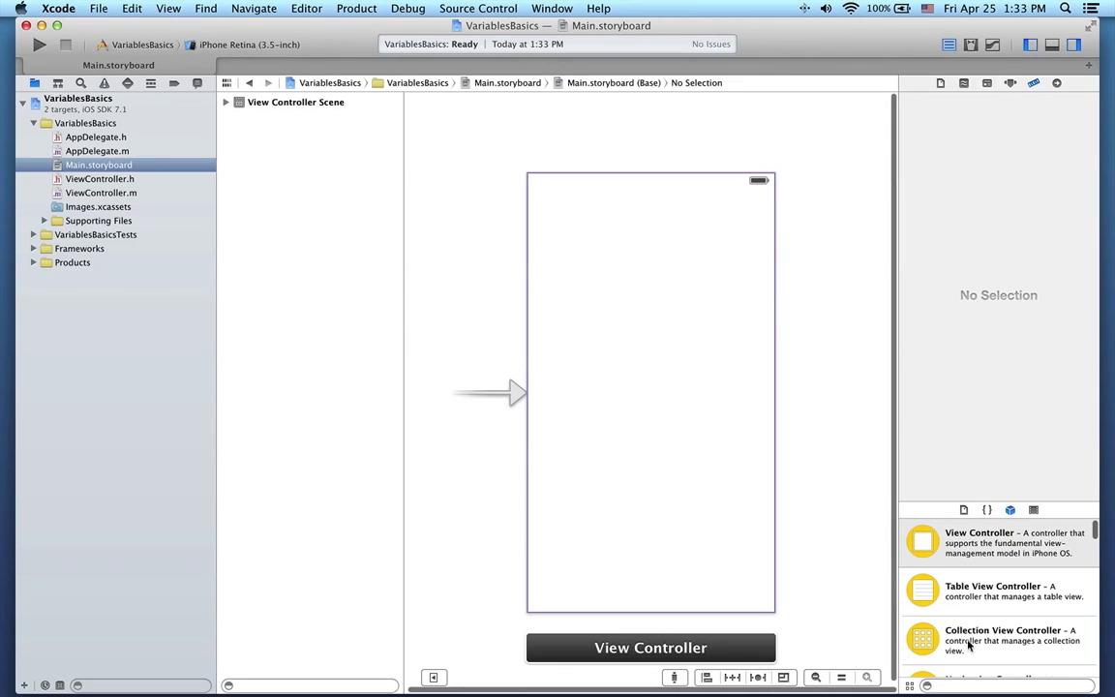
Place a UIView on the storyboard and add a new ButtonView class to the VariablesBasics group.
type("uivi")
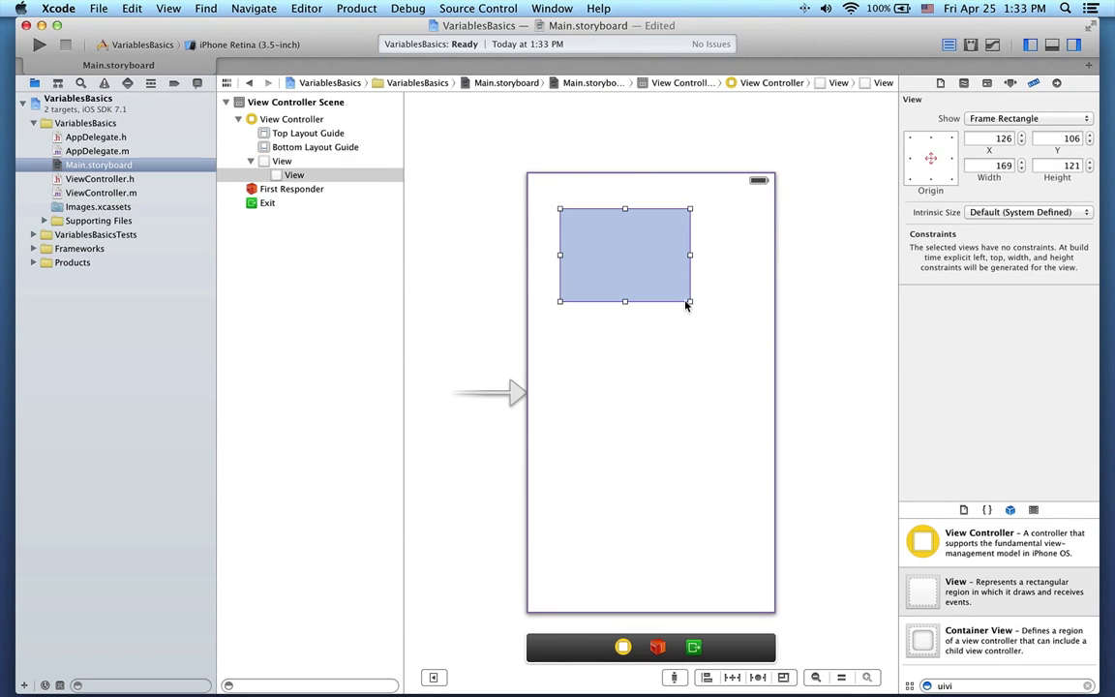
left_click_drag(689, 301, 747, 323)
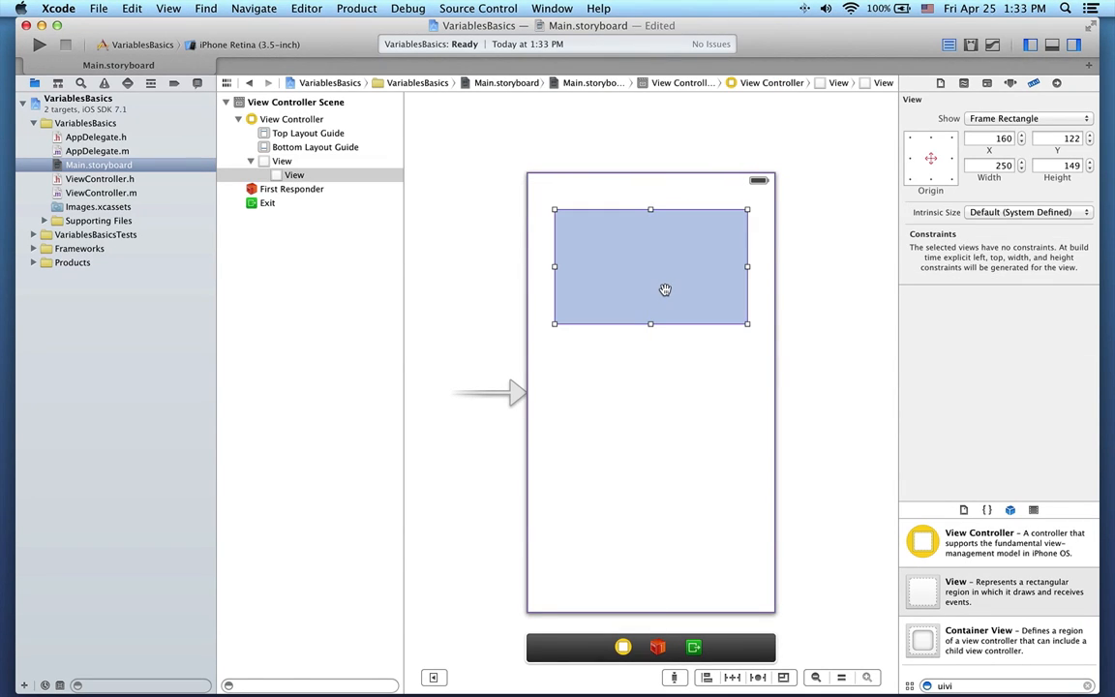
left_click(86, 122)
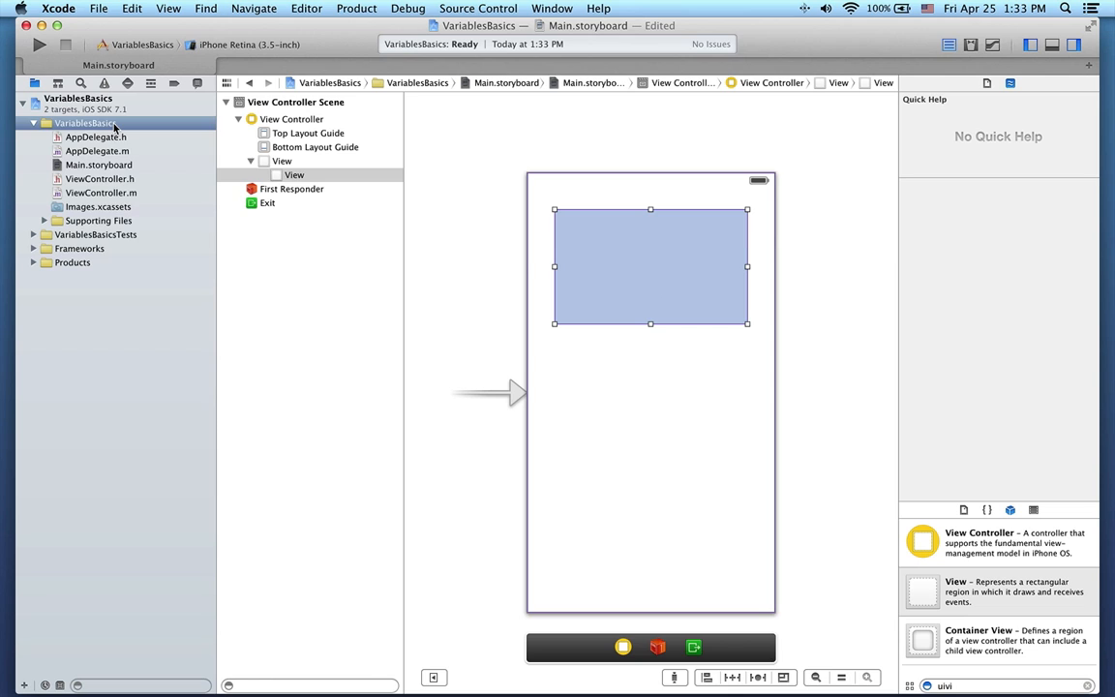
right_click(87, 123)
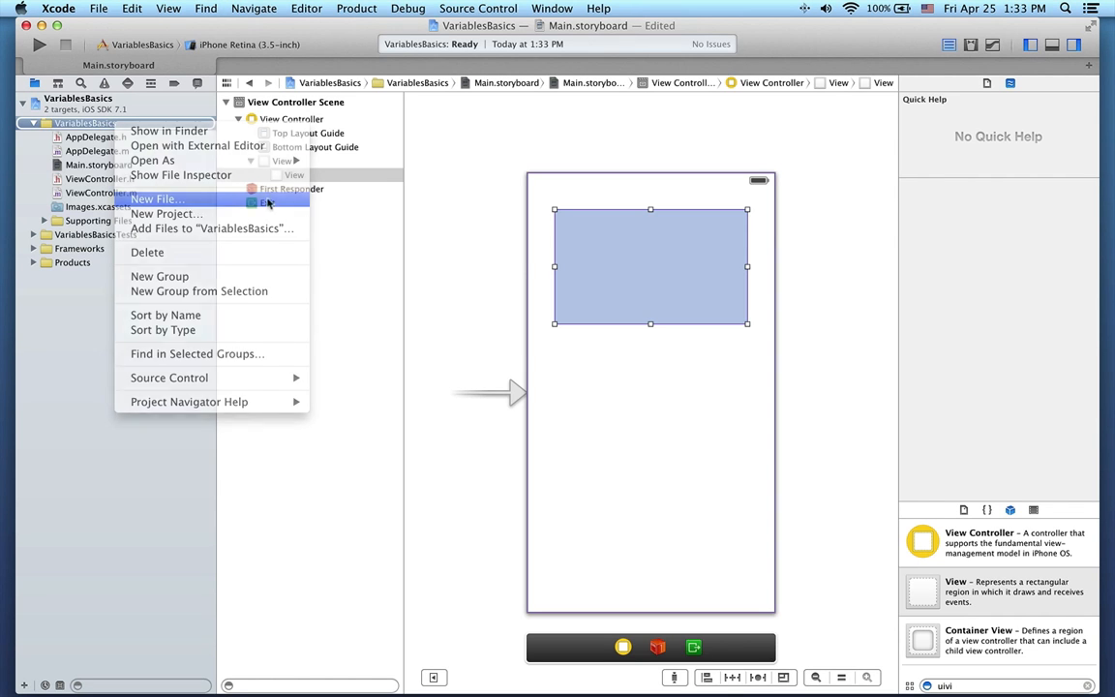
left_click(157, 199)
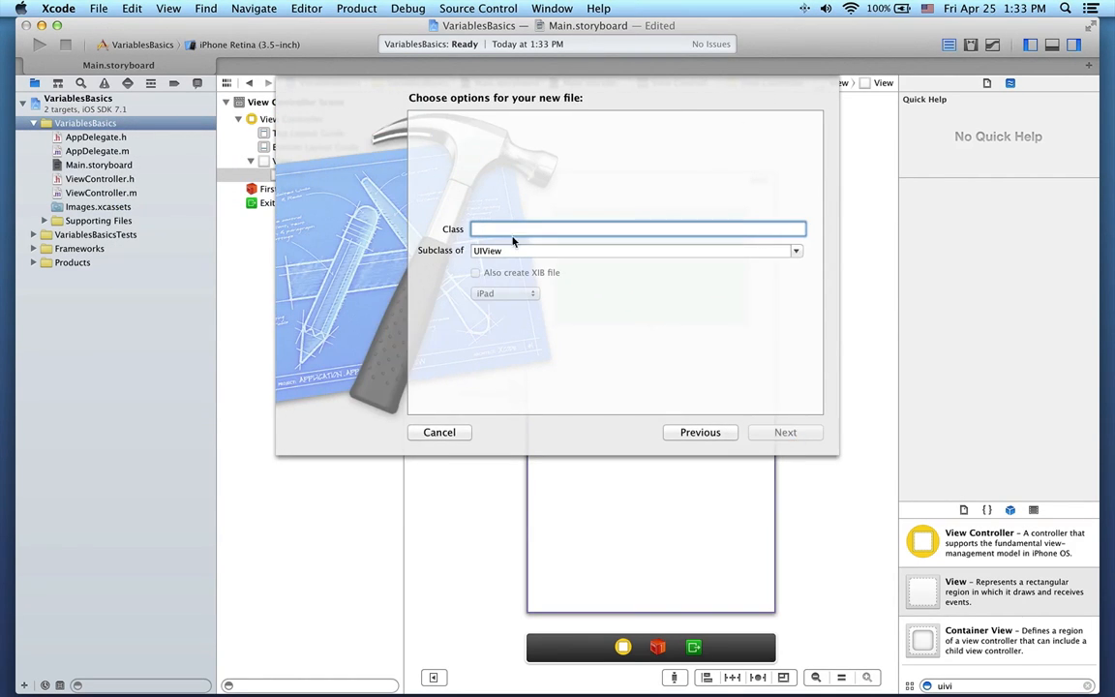
type("ButtonView")
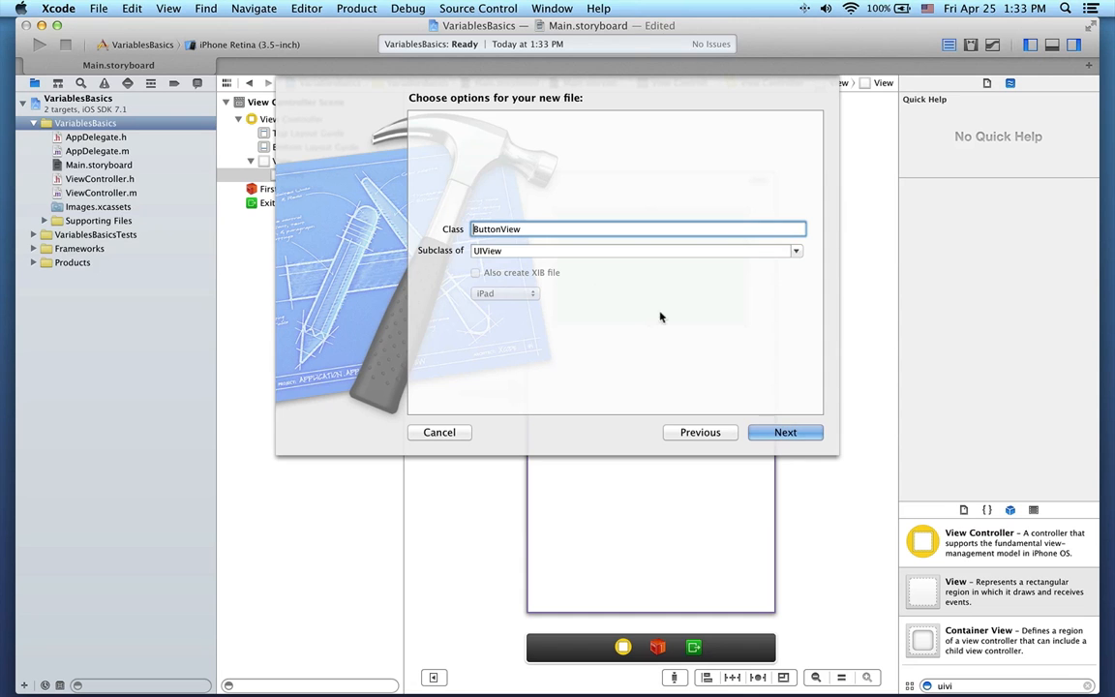
left_click(785, 431)
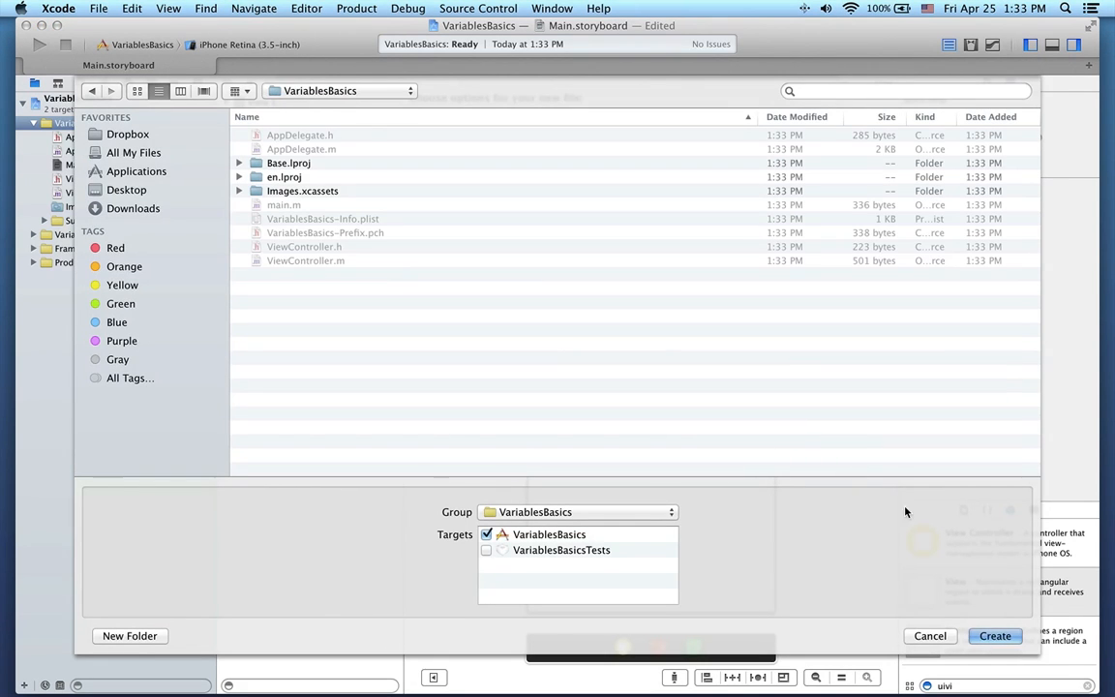
left_click(994, 636)
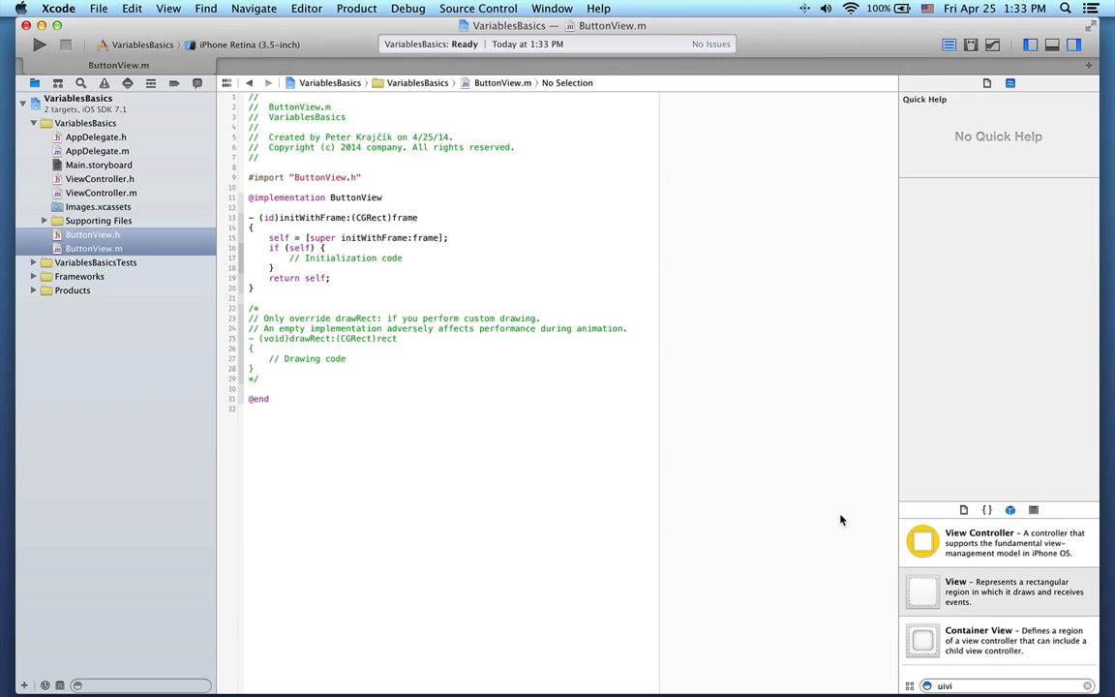
Set the storyboard view's Custom Class to ButtonView.
left_click(98, 165)
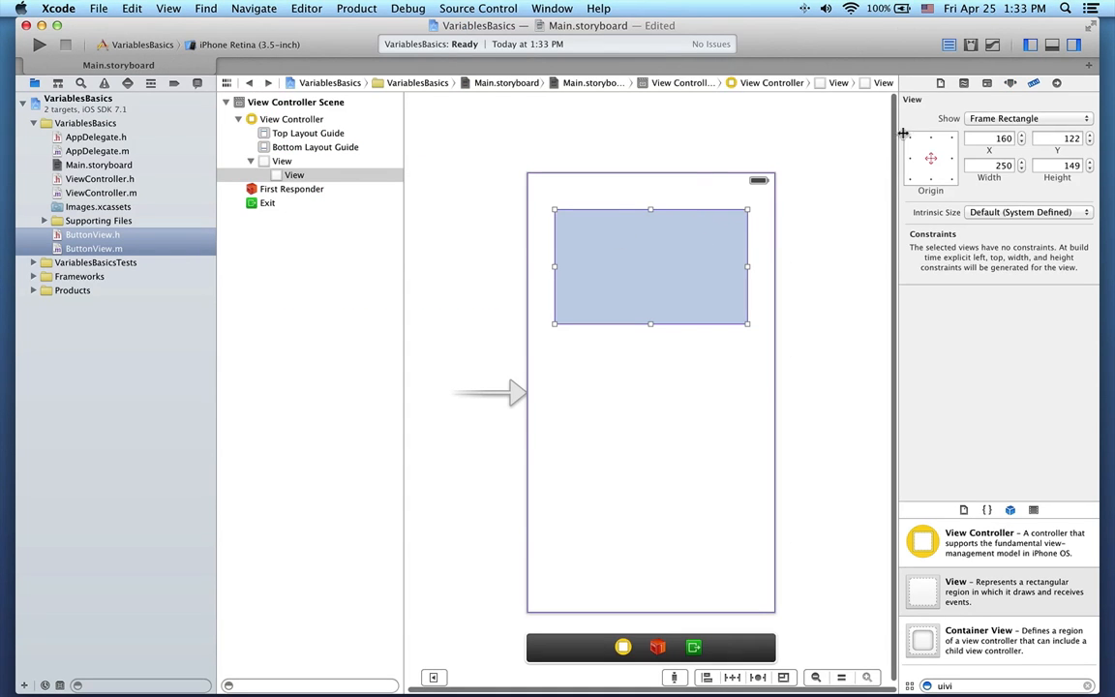
left_click(986, 82)
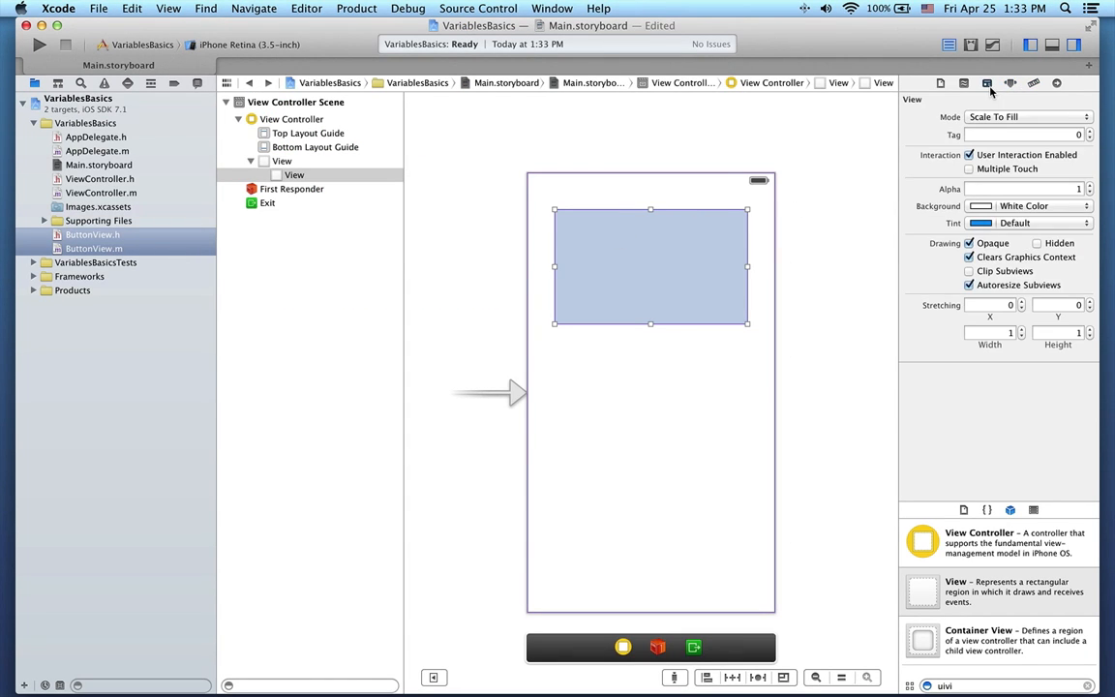
left_click(987, 82)
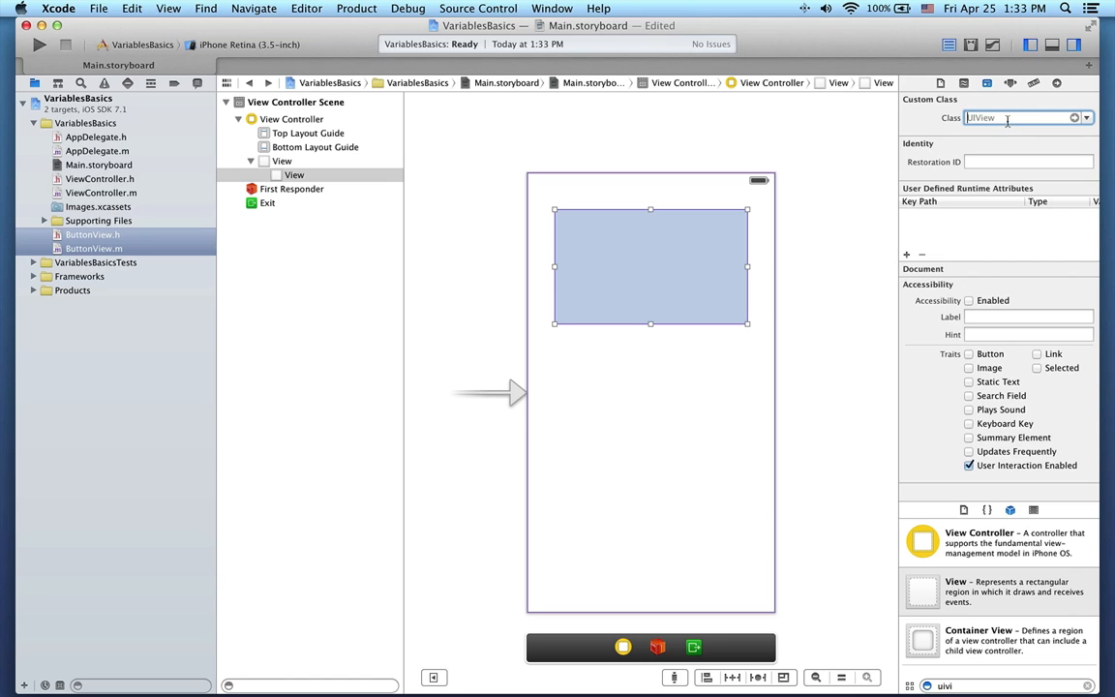
type("ButtonView")
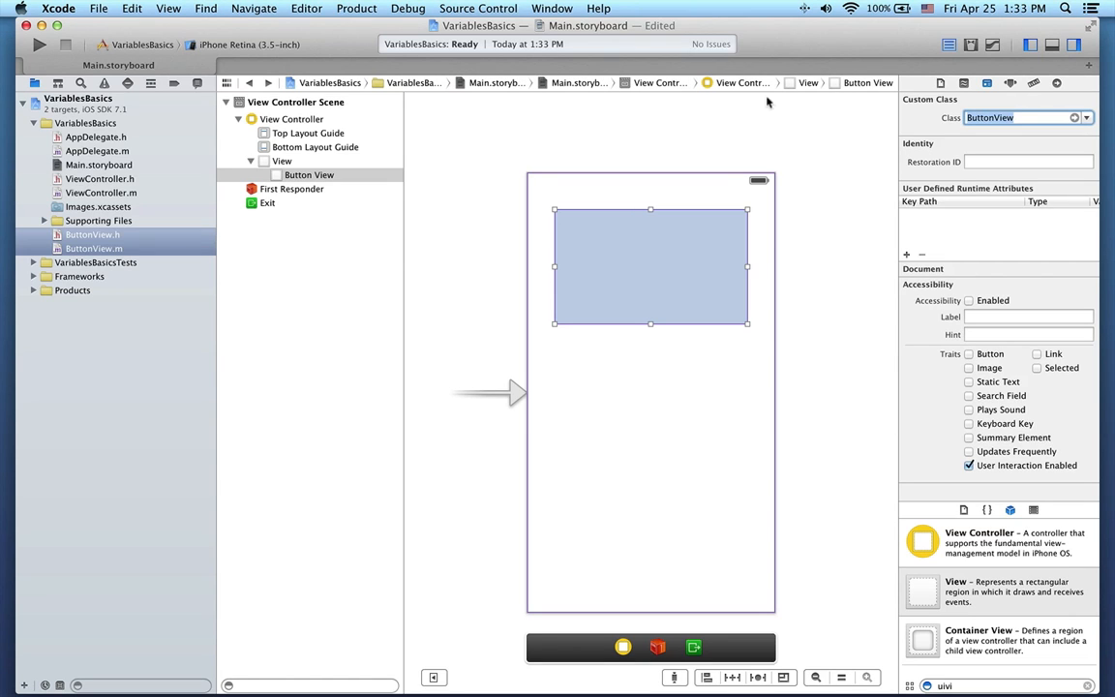
left_click(93, 248)
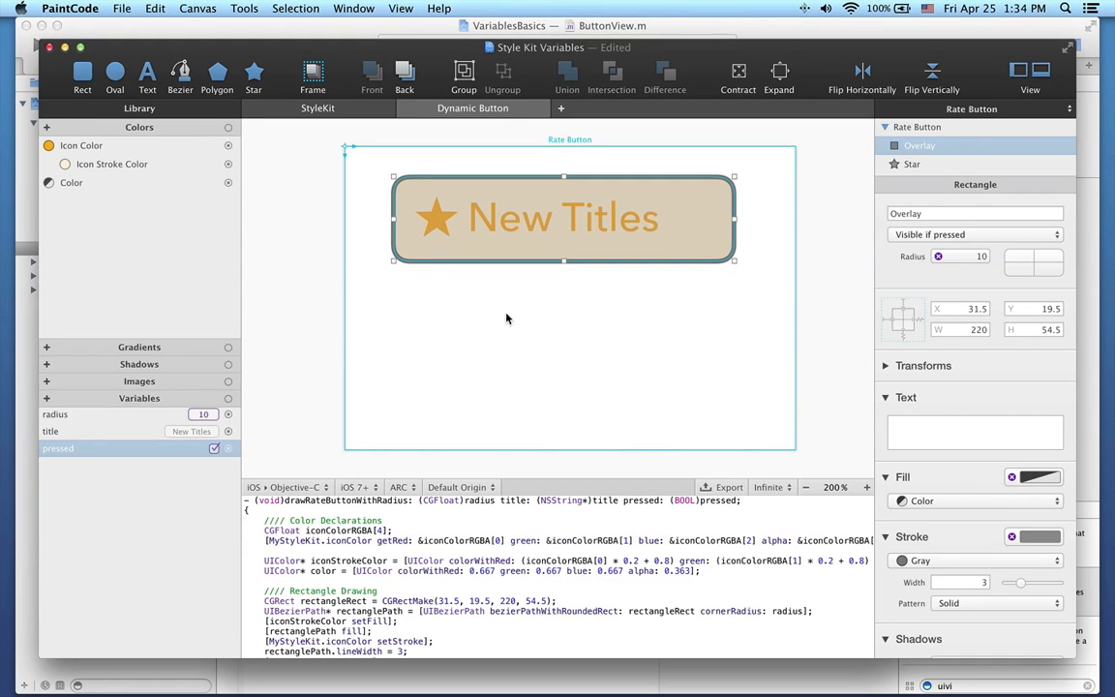
Export the StyleKit into the VariablesBasics folder on the Desktop.
left_click(317, 108)
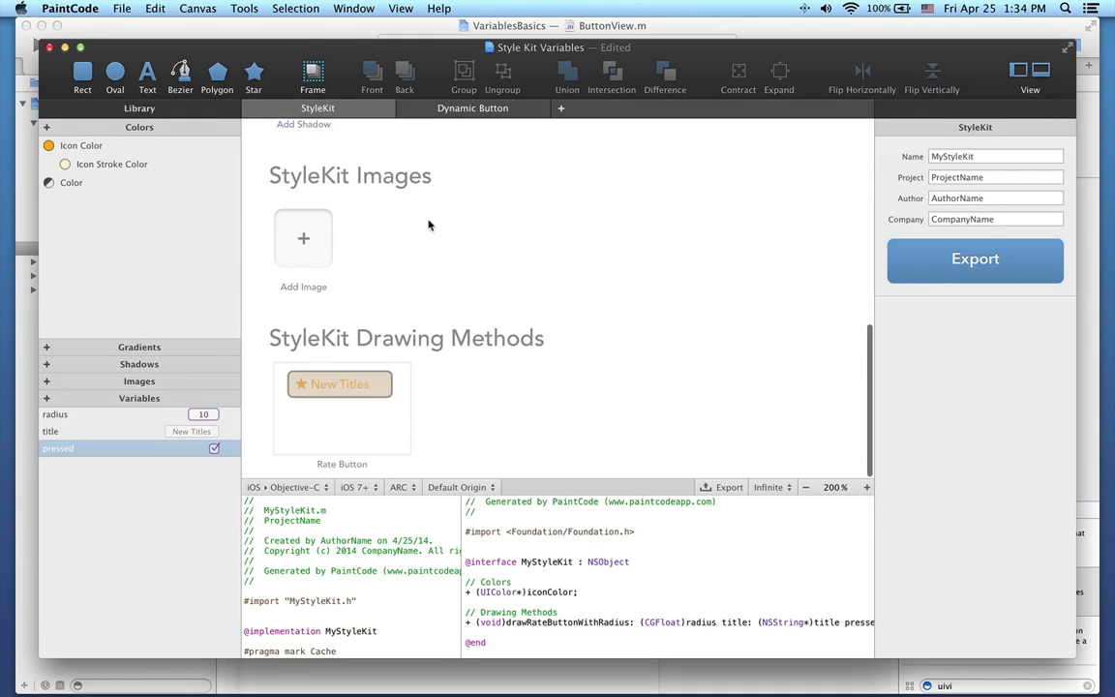
mouse_move(975, 258)
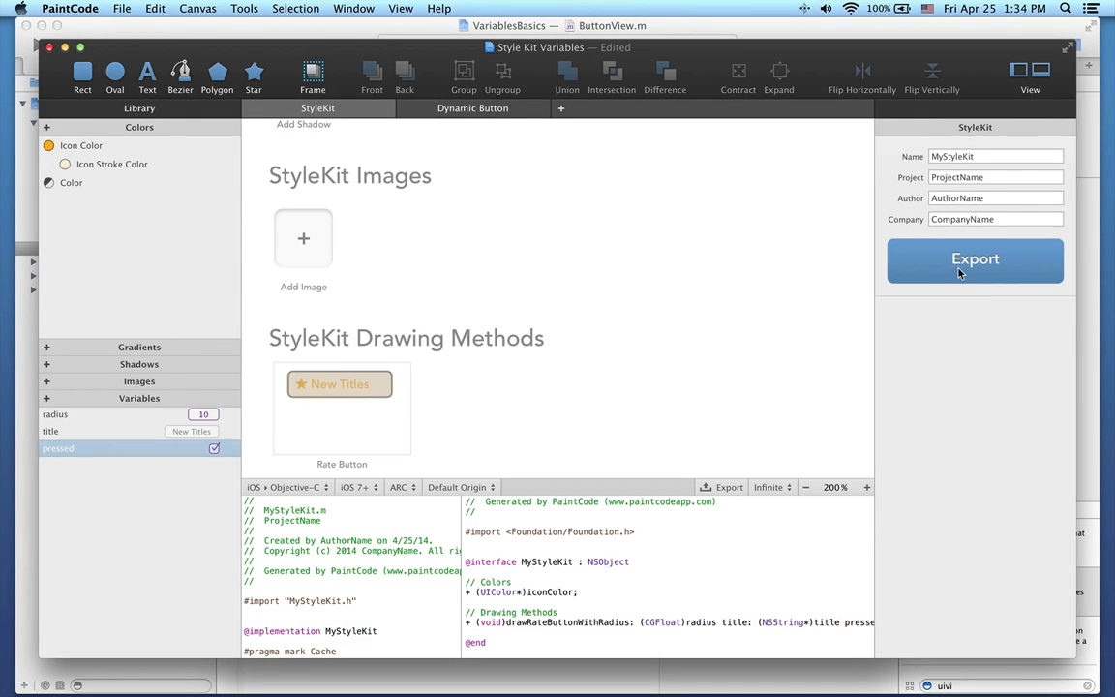
left_click(974, 258)
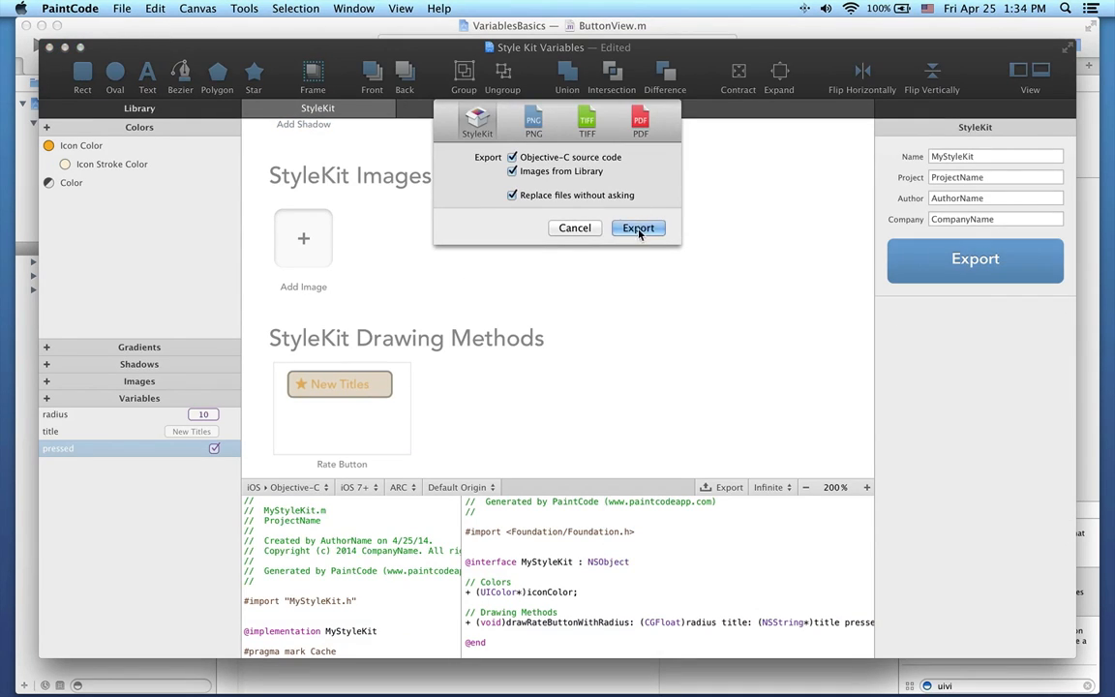
left_click(637, 227)
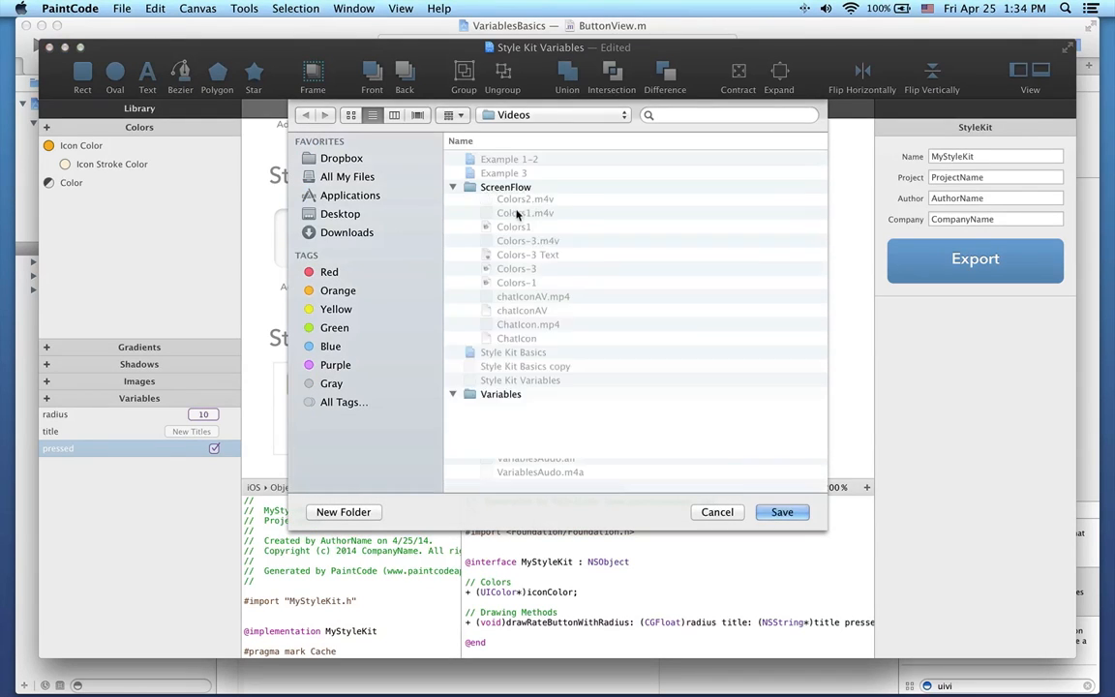
left_click(339, 212)
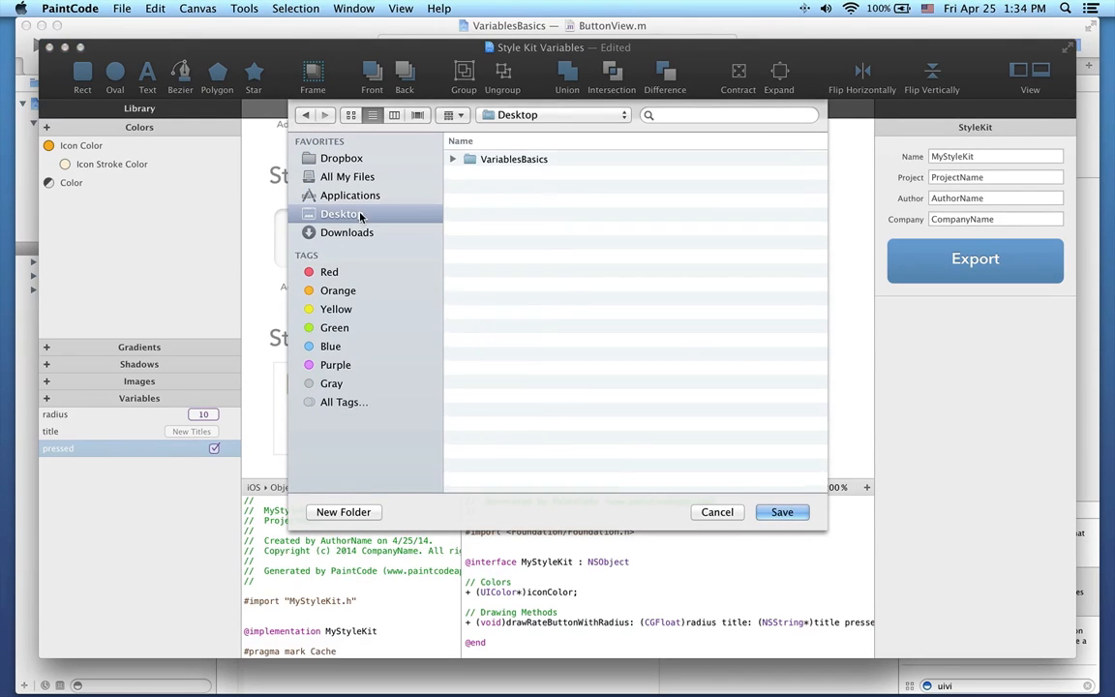
double_click(514, 158)
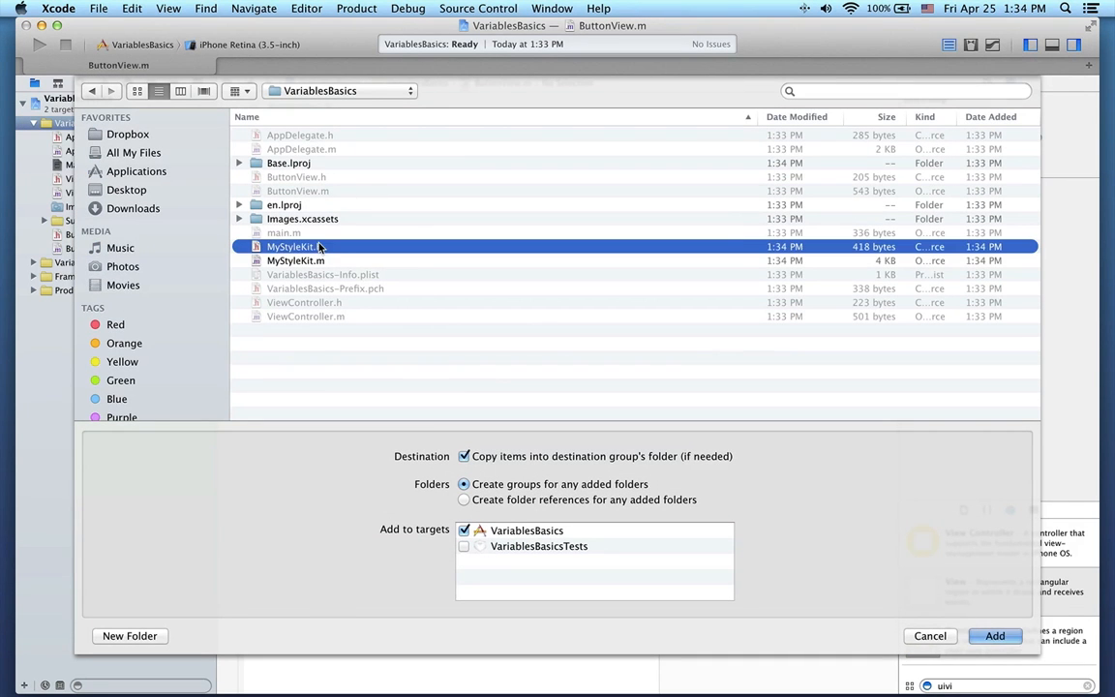
Add MyStyleKit.h and MyStyleKit.m to the VariablesBasics project, copying the items.
left_click(995, 636)
type("#import \"MyStyleKit.h\"")
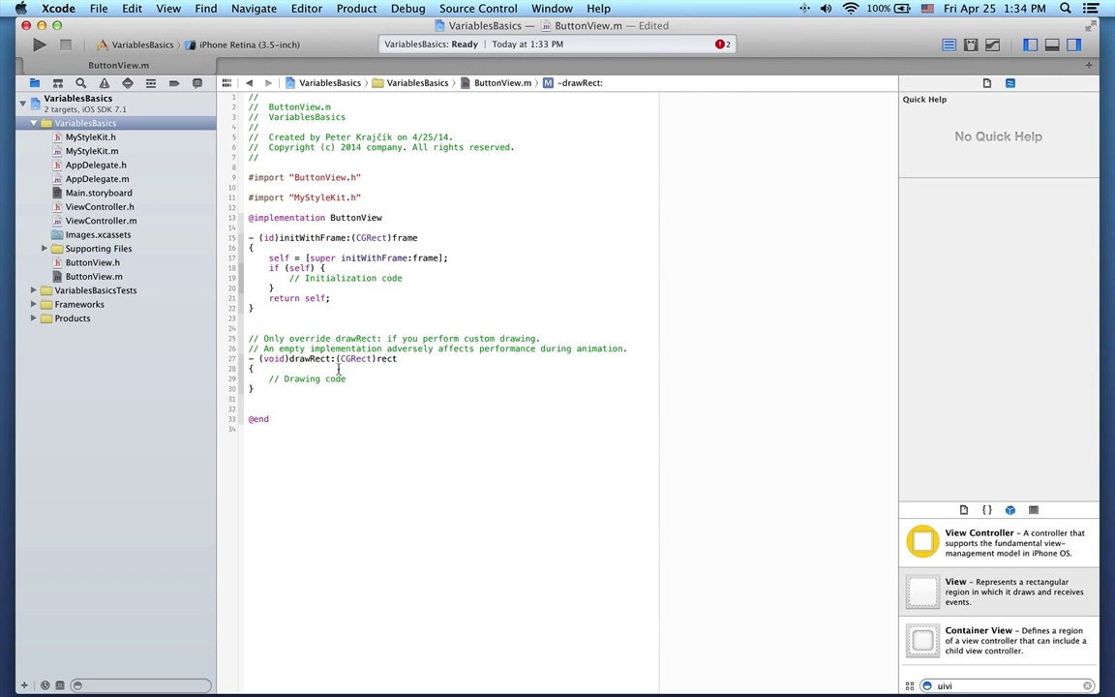
Call [MyStyleKit drawRateButtonWithRadius: 10 title: @"Rate!" pressed: YES] in drawRect, then build and run.
key("Return")
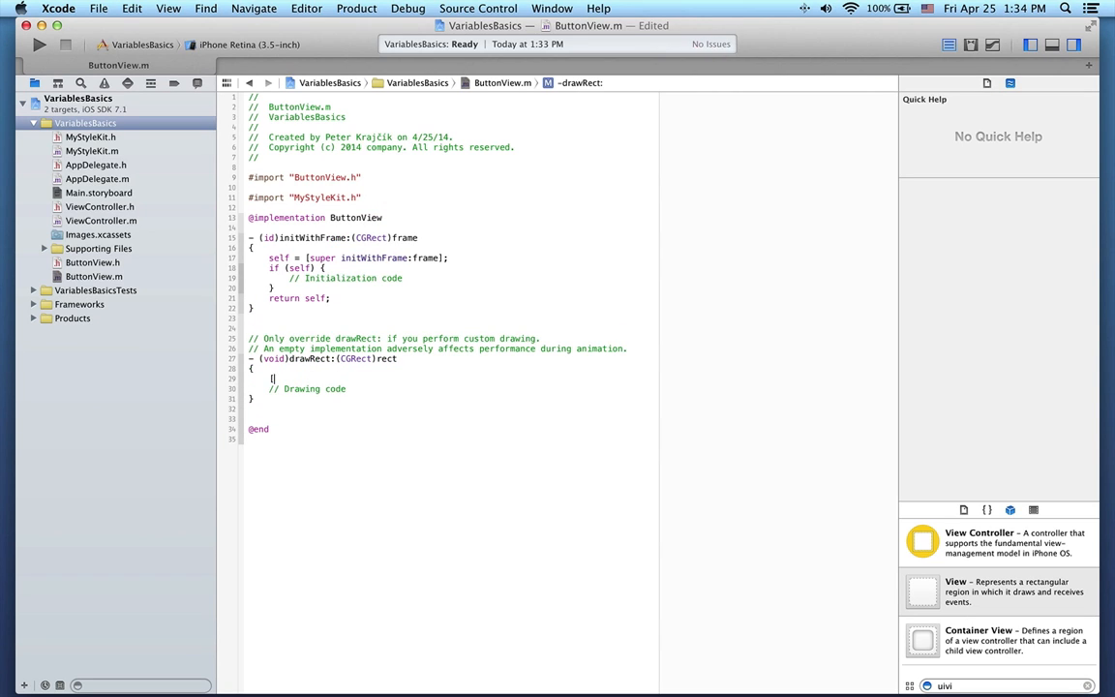
type("[M")
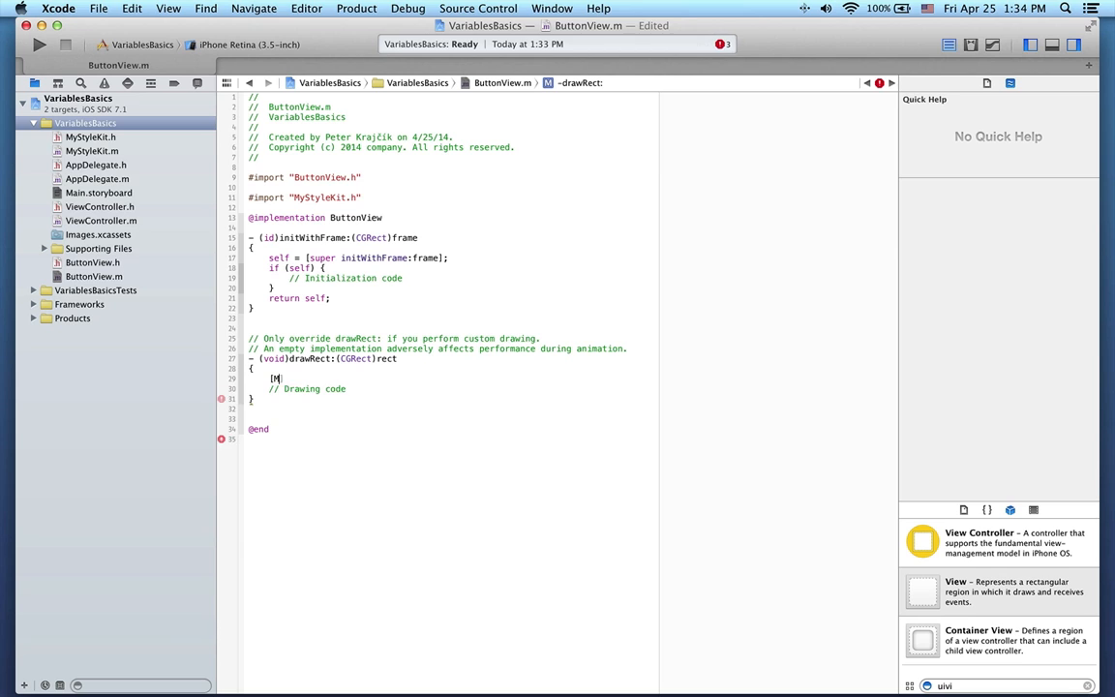
type("MyStyleKit drawRateButtonWithRadius: 10 title: @\"Rate!\" pressed: YES")
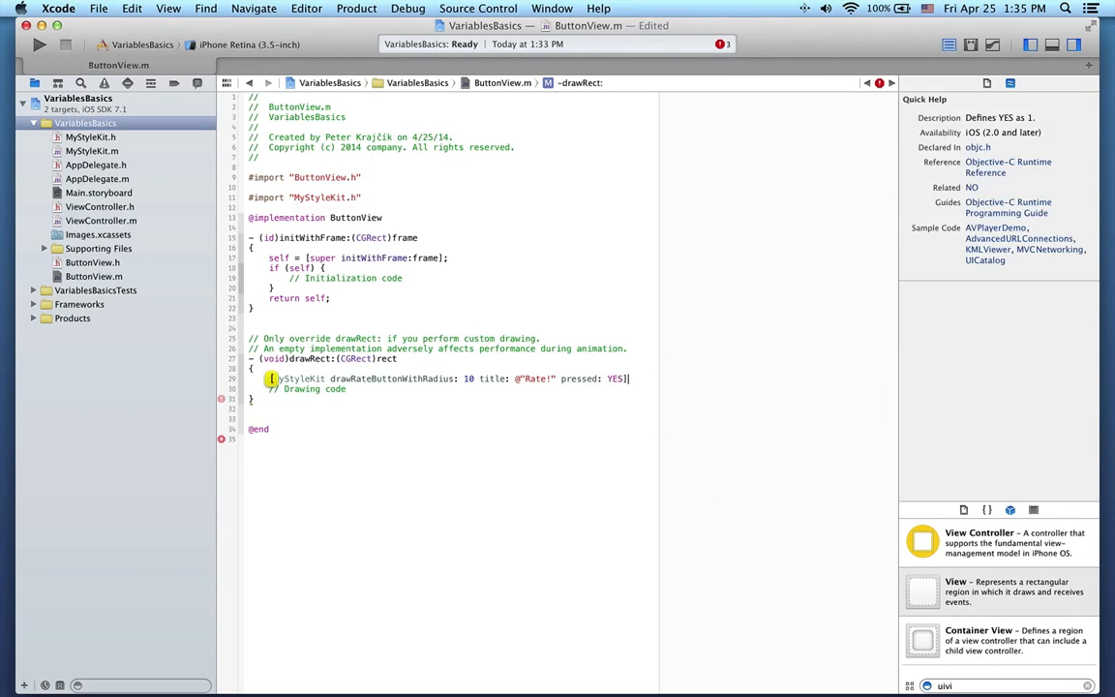
left_click(38, 45)
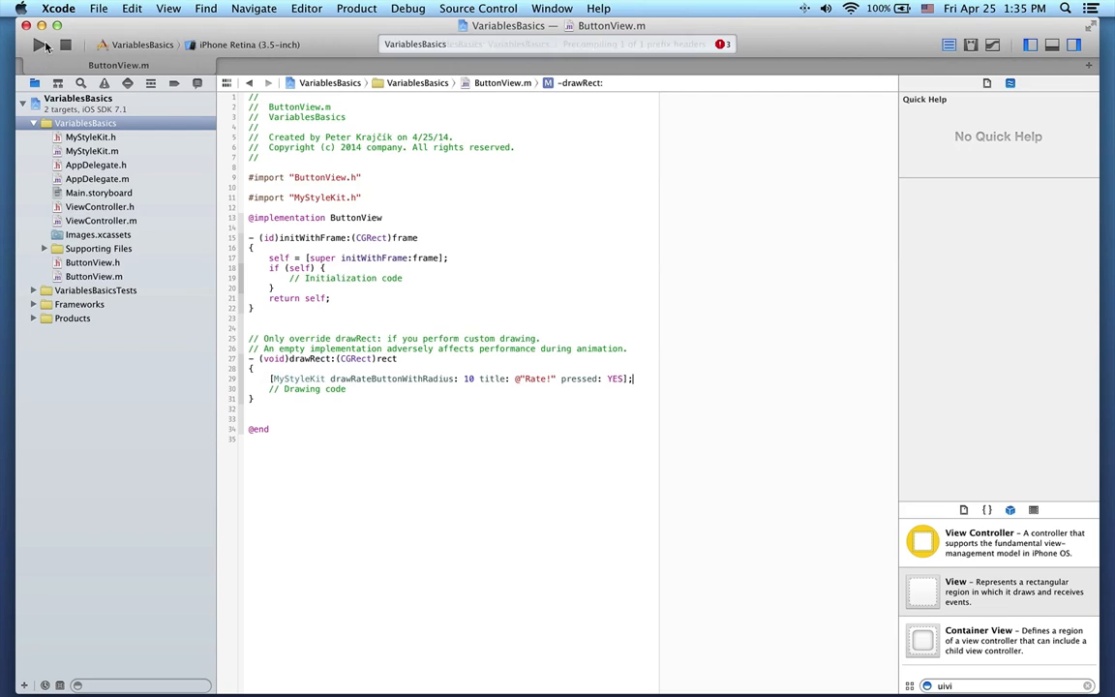
left_click(43, 44)
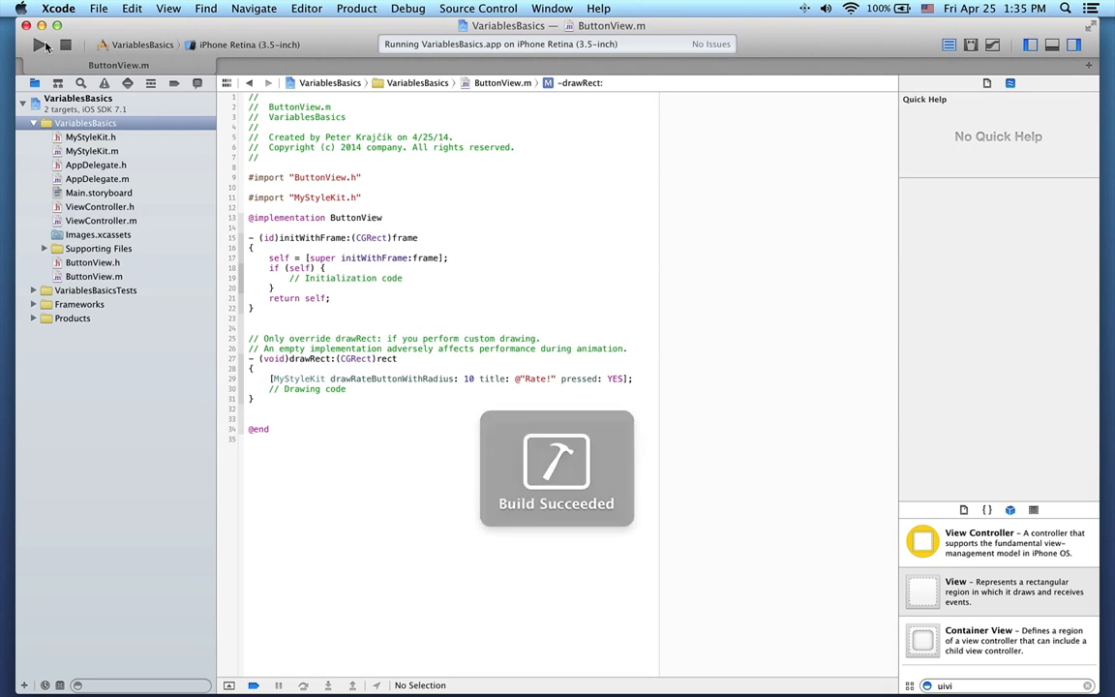
left_click(42, 44)
type("@property BOOL isPressed;")
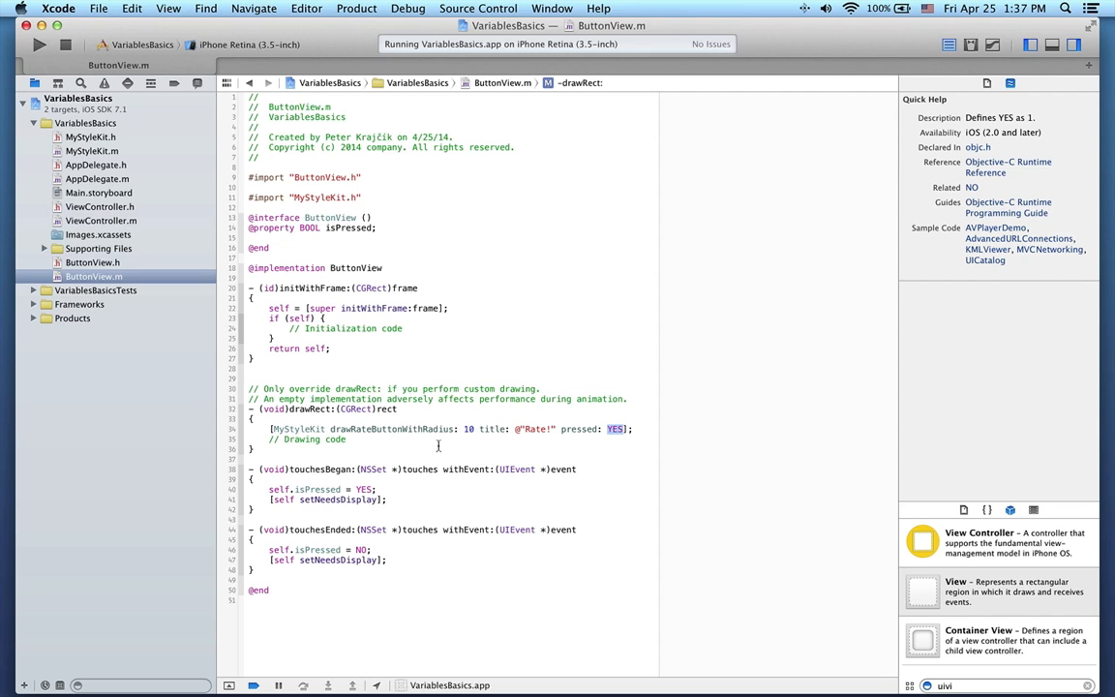
Pass self.isPressed to the Rate Button drawing in drawRect and rebuild the app.
type("self.isPressed")
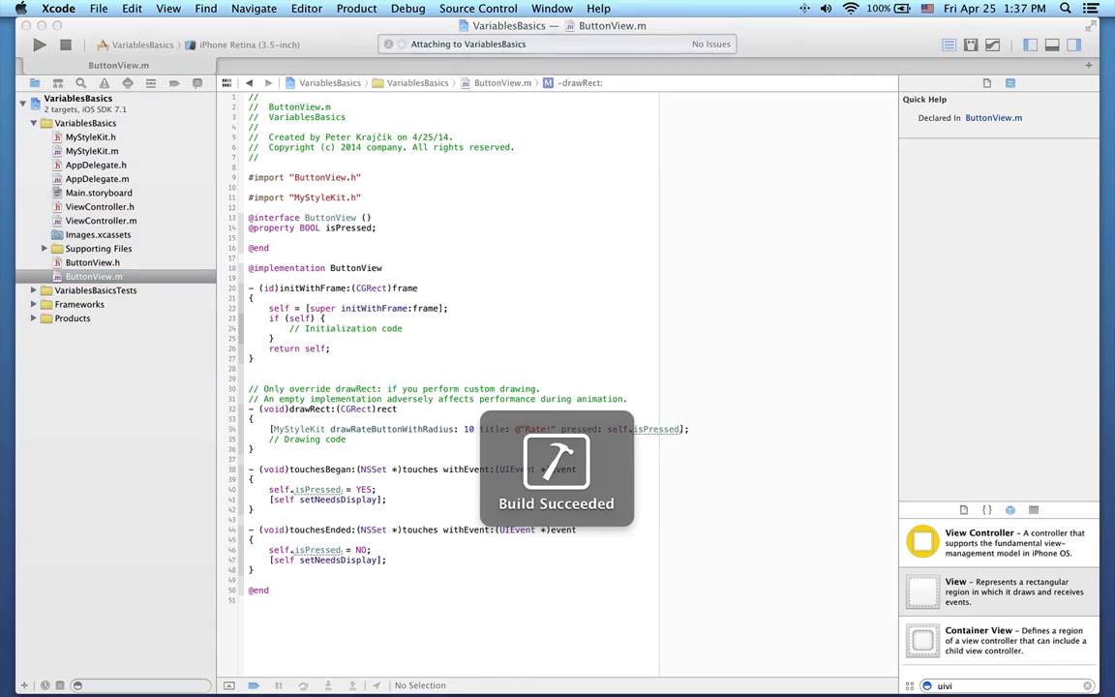
left_click(39, 44)
type("@property")
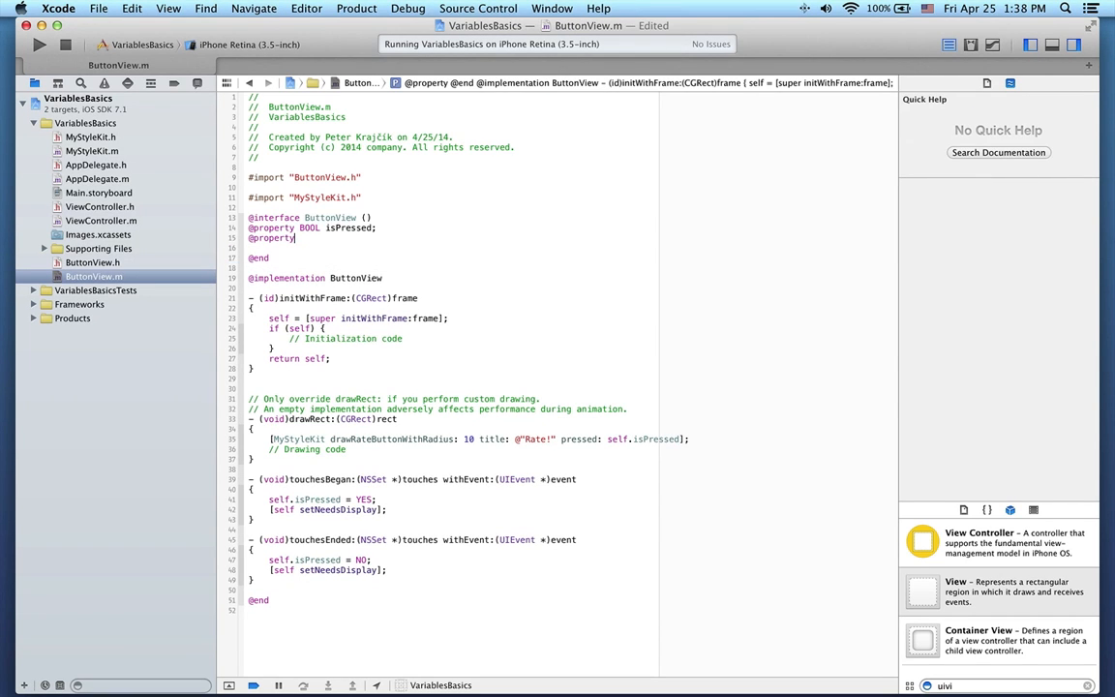
Add a copy NSString title property, set to @"Rate!" in awakeFromNib and @"Thanks!" on touch end.
type("(d")
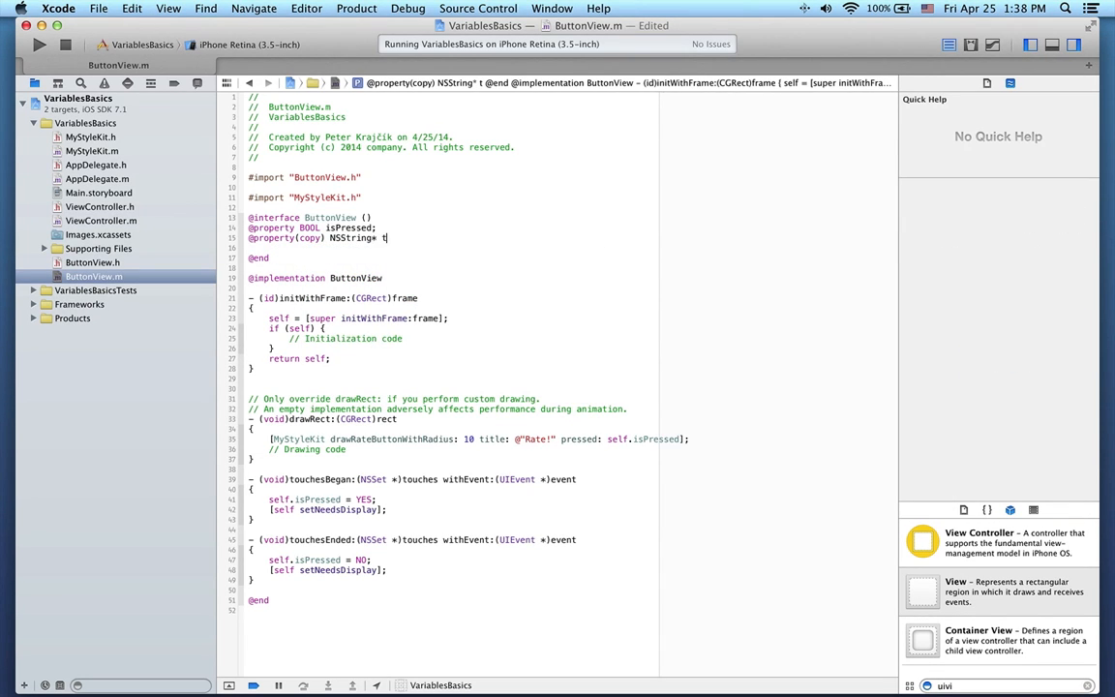
type("title;")
type("- (")
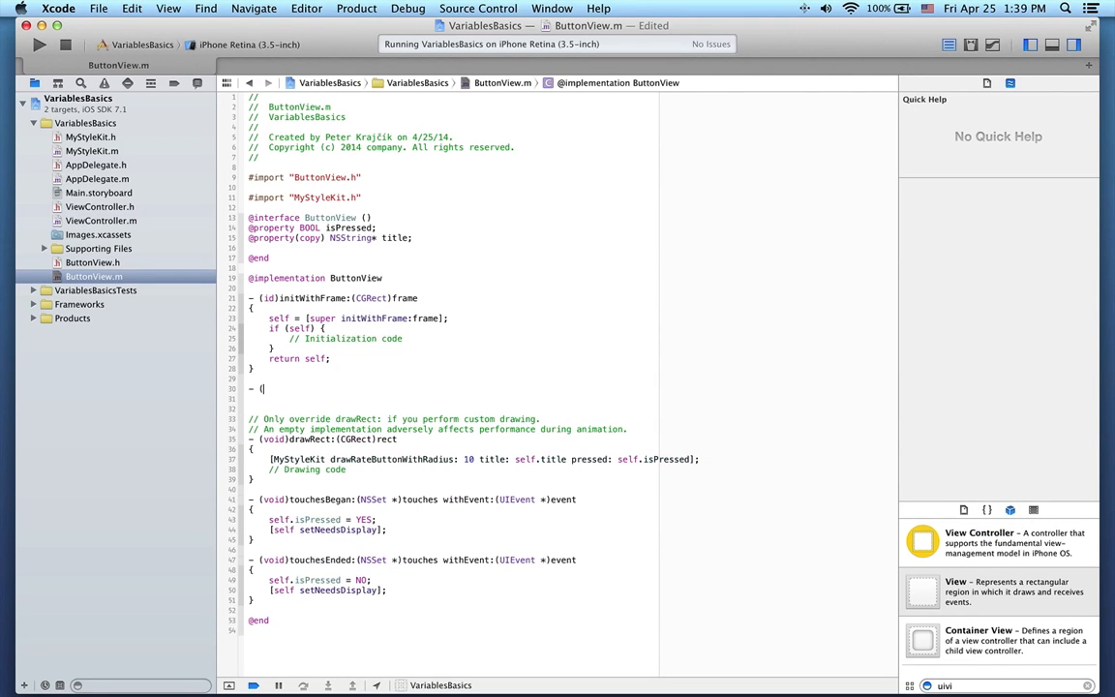
type("void)awakeFromNib")
type("self.title = @\"")
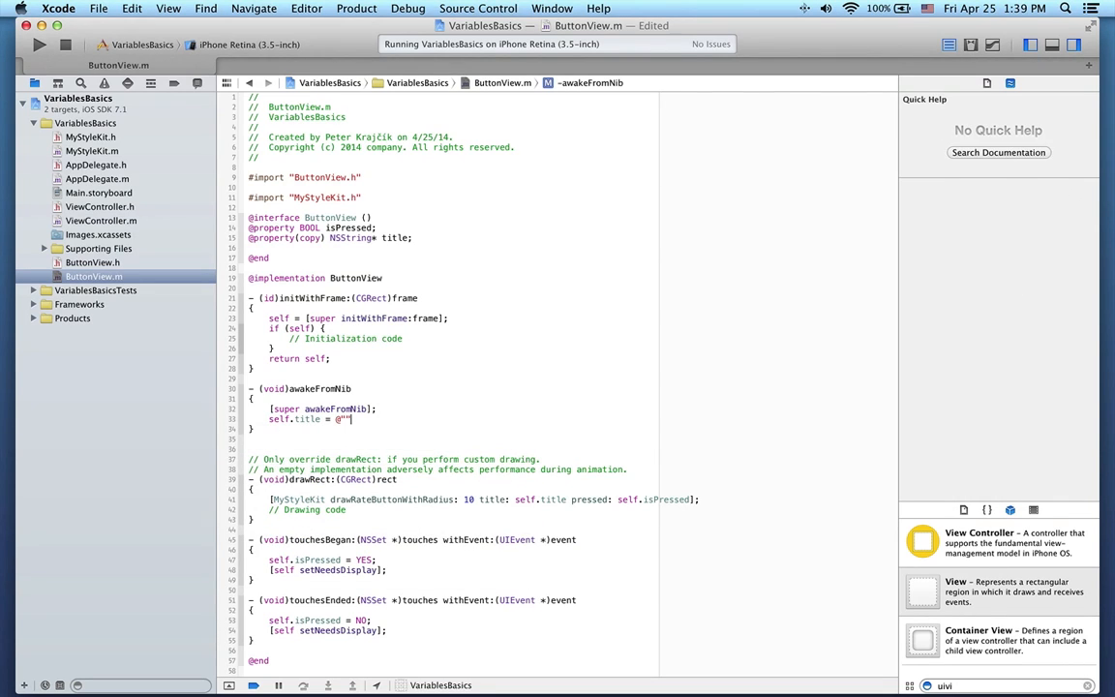
type("Rate!")
type("self.title = @\"Thanks!\";")
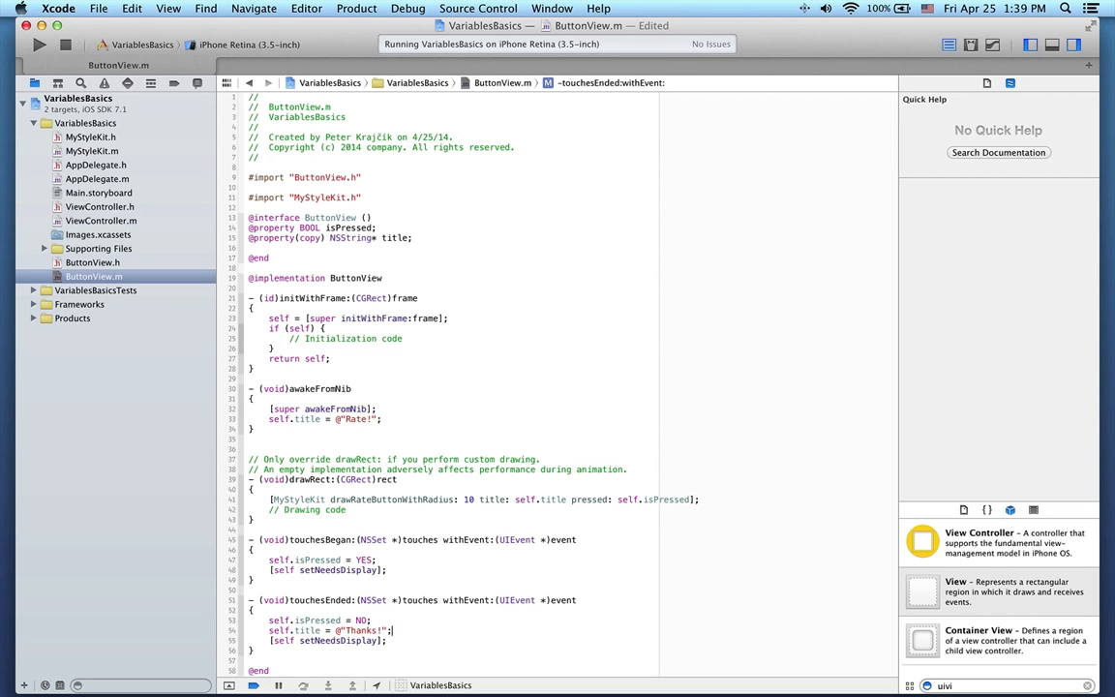
Run the rebuilt app and tap the Rate! button so it reads Thanks!
left_click(39, 45)
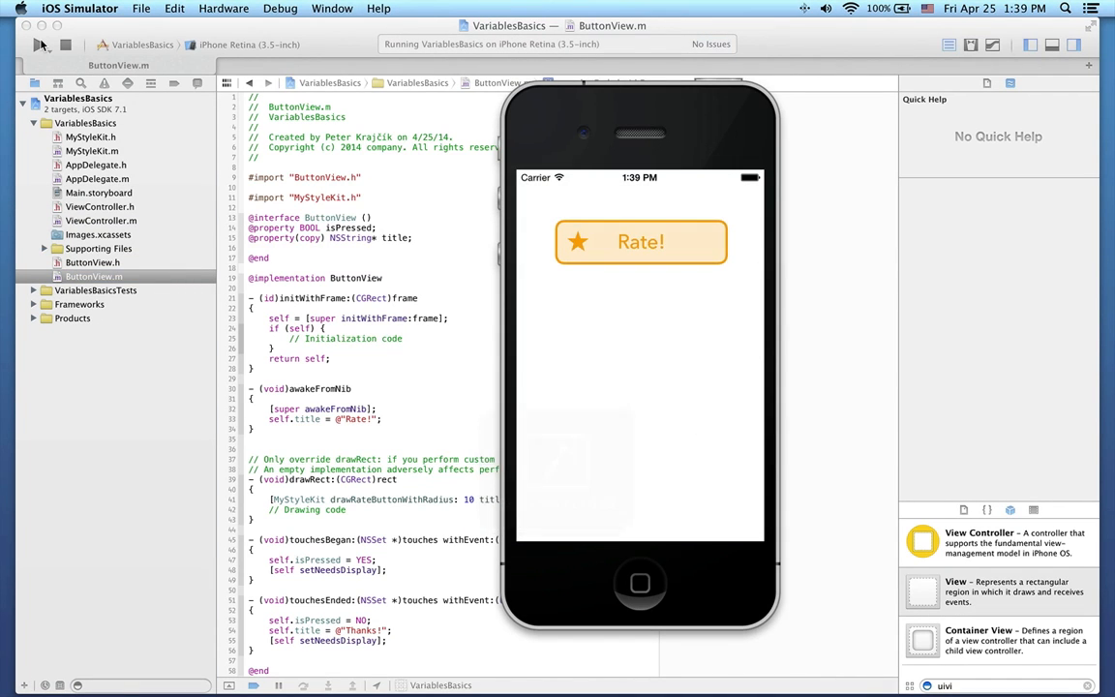
left_click(640, 242)
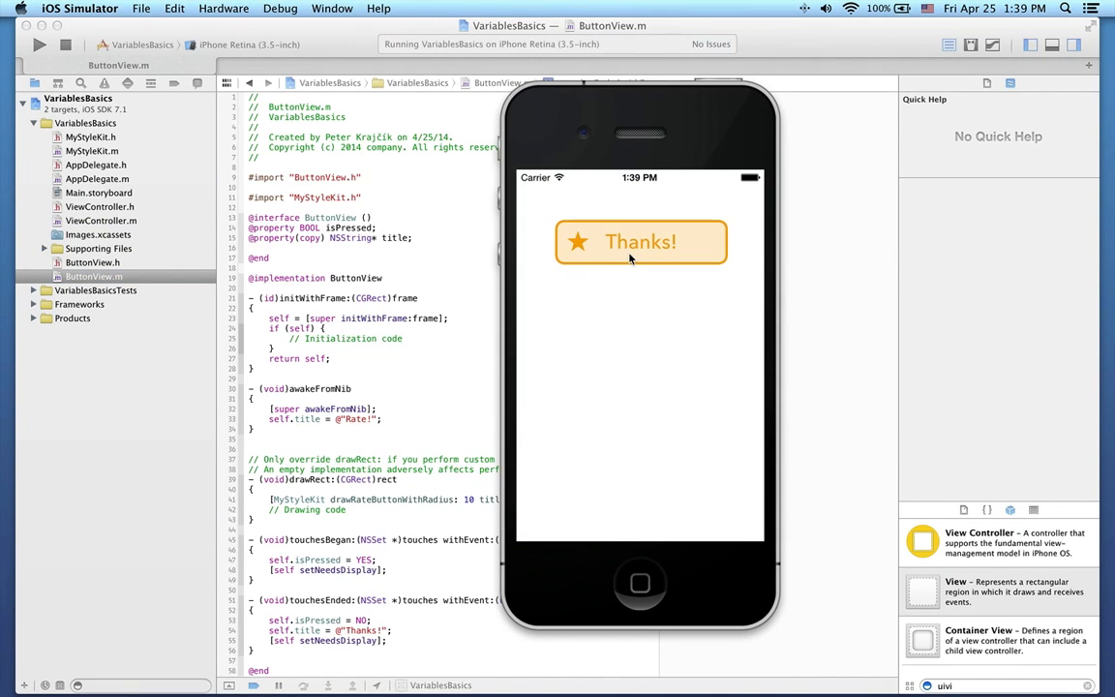